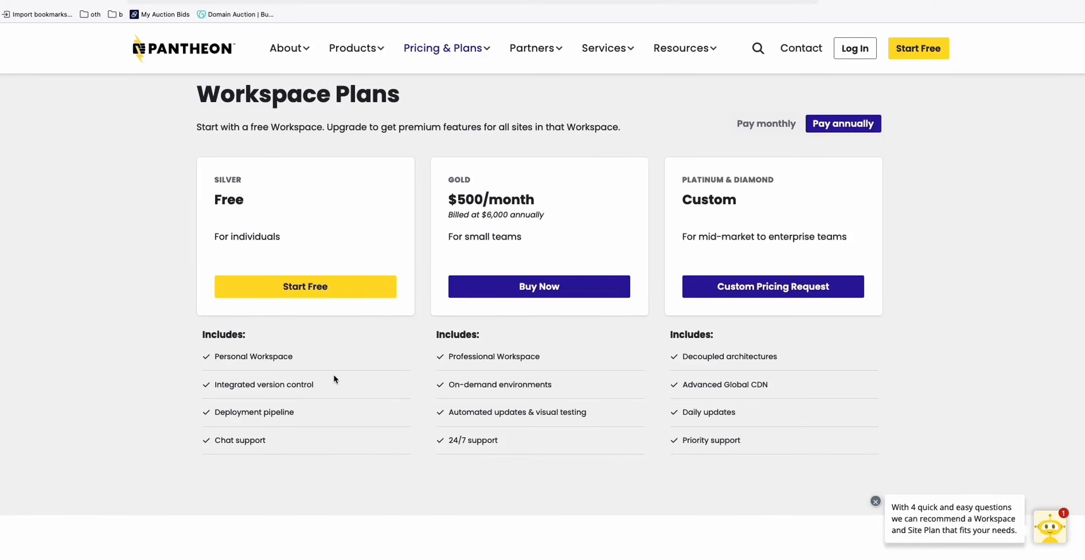
mouse_move(191, 63)
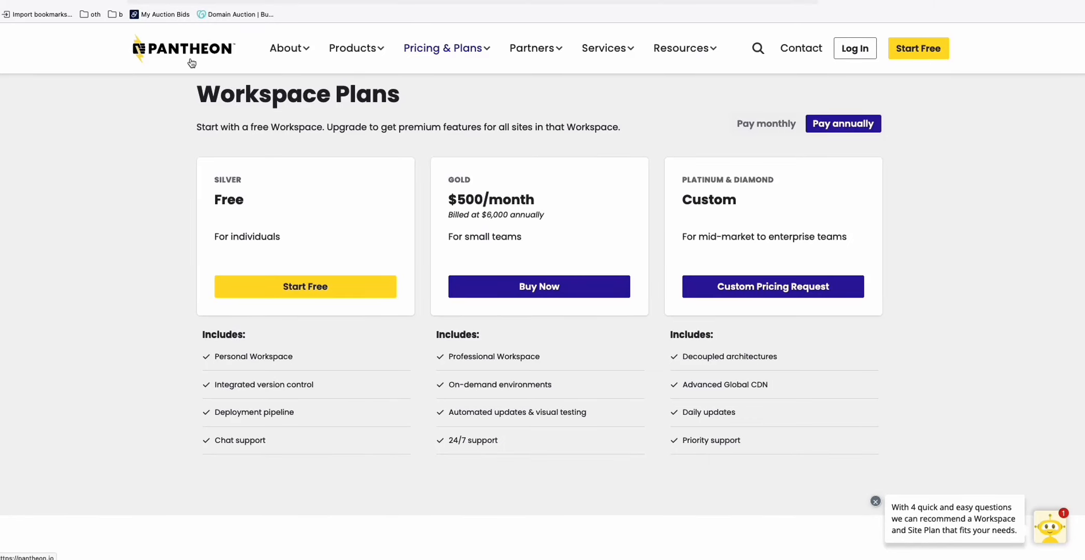
mouse_move(161, 297)
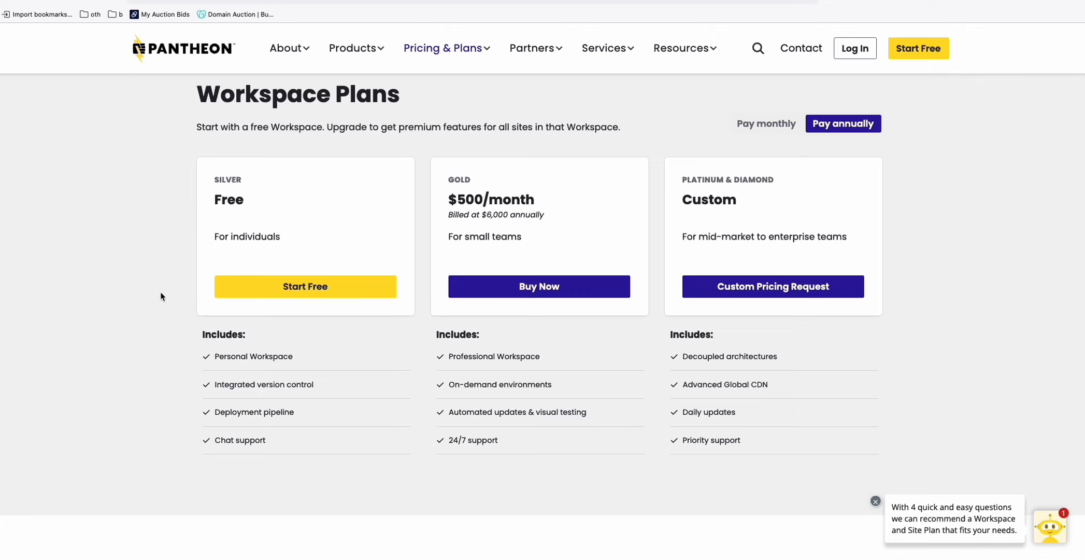
mouse_move(211, 247)
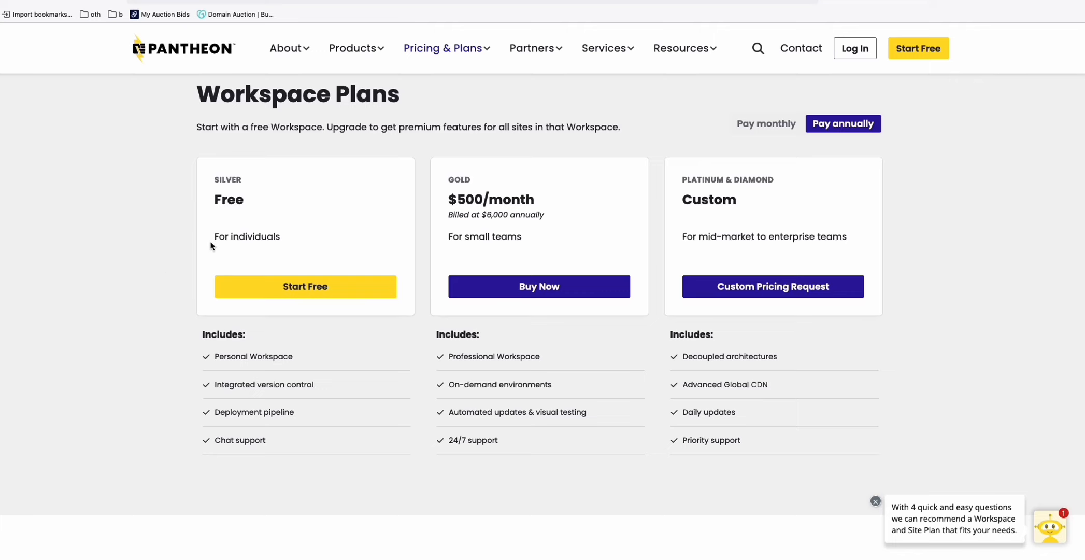
mouse_move(203, 252)
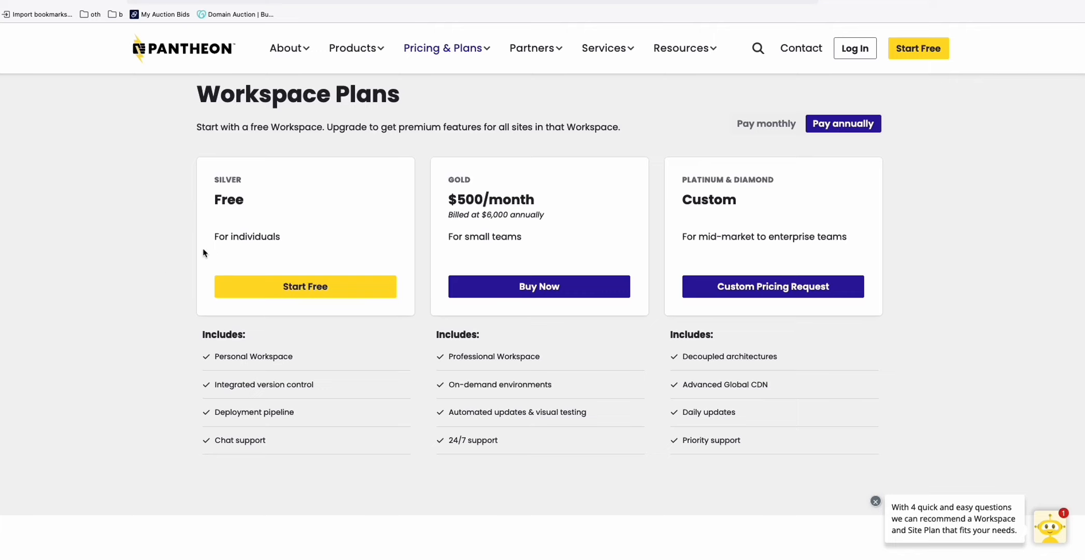
mouse_move(253, 251)
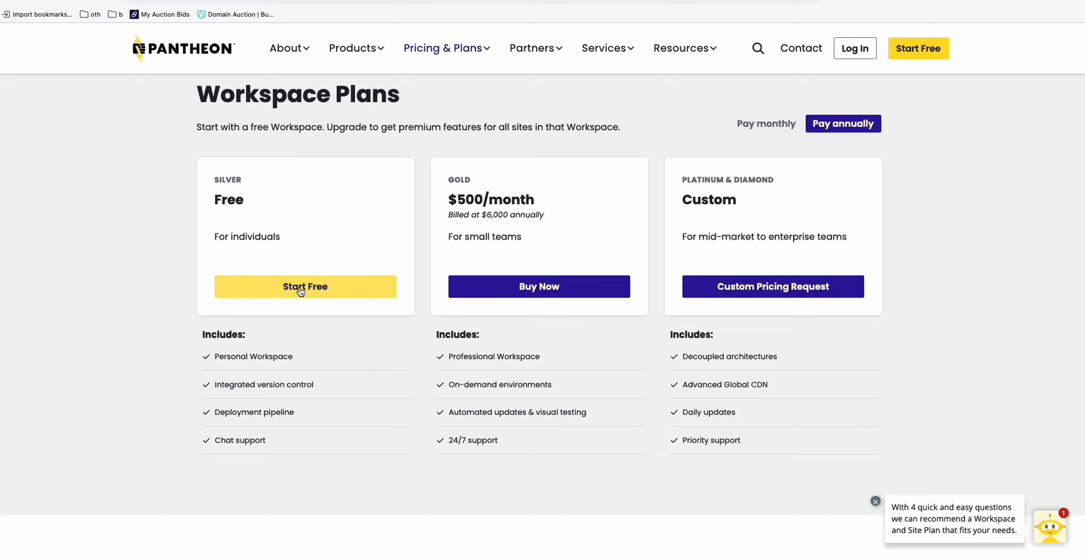
Start the free Pantheon signup and register through Connect with Google
left_click(304, 286)
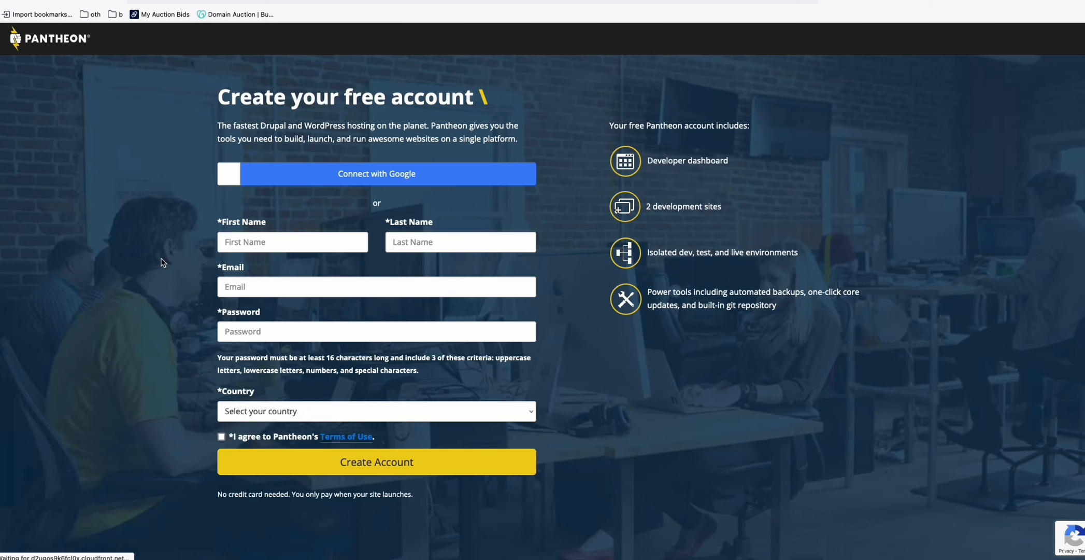
mouse_move(376, 179)
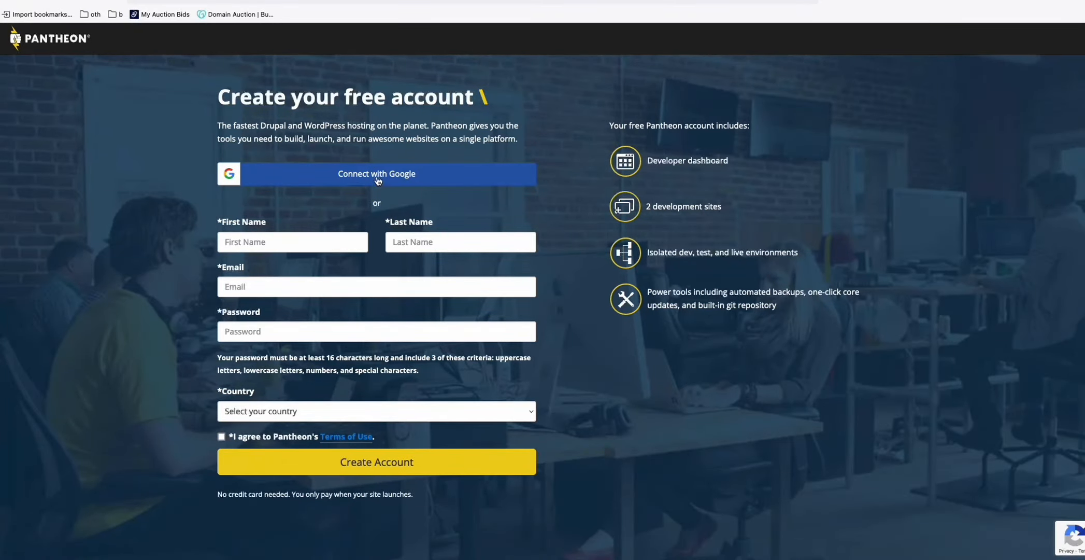
left_click(377, 174)
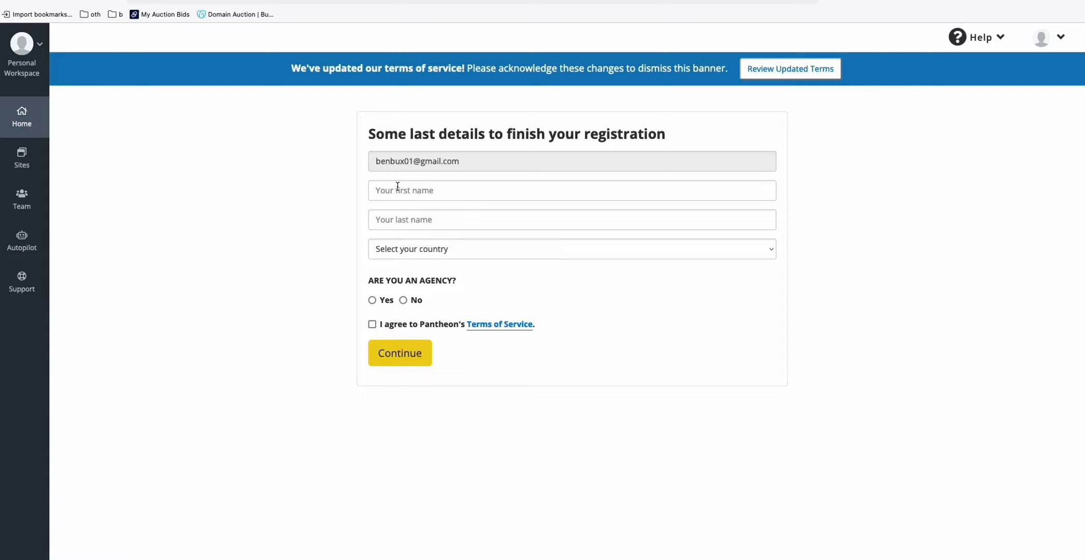
type("j")
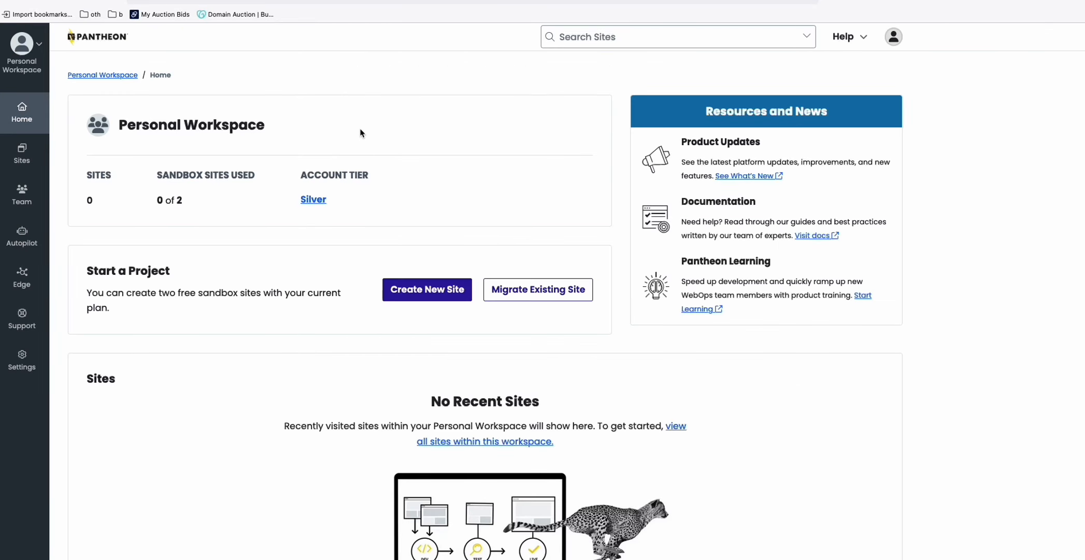
mouse_move(427, 290)
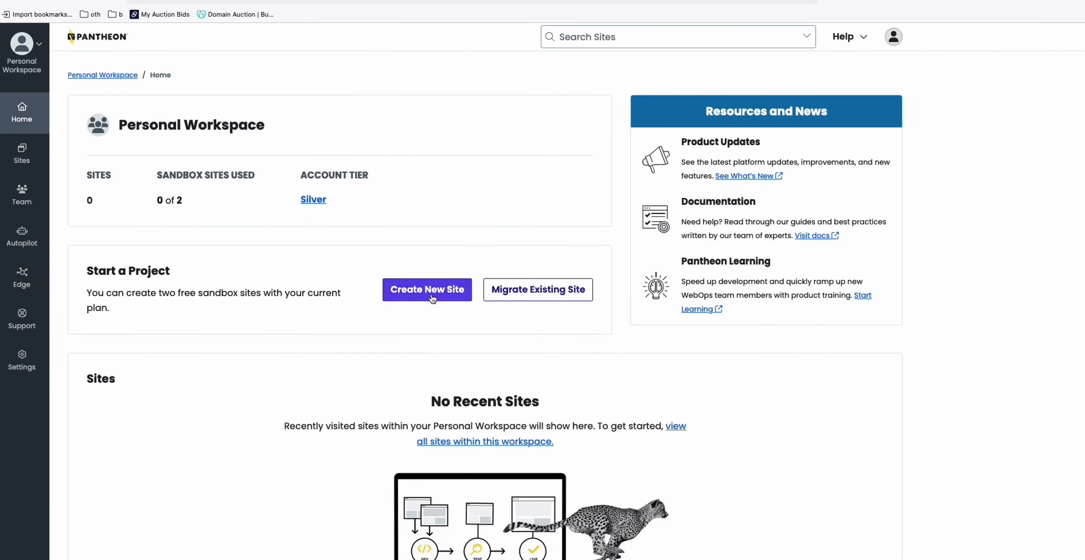
Create a new site named coffeelover in the United States region and submit it
left_click(426, 289)
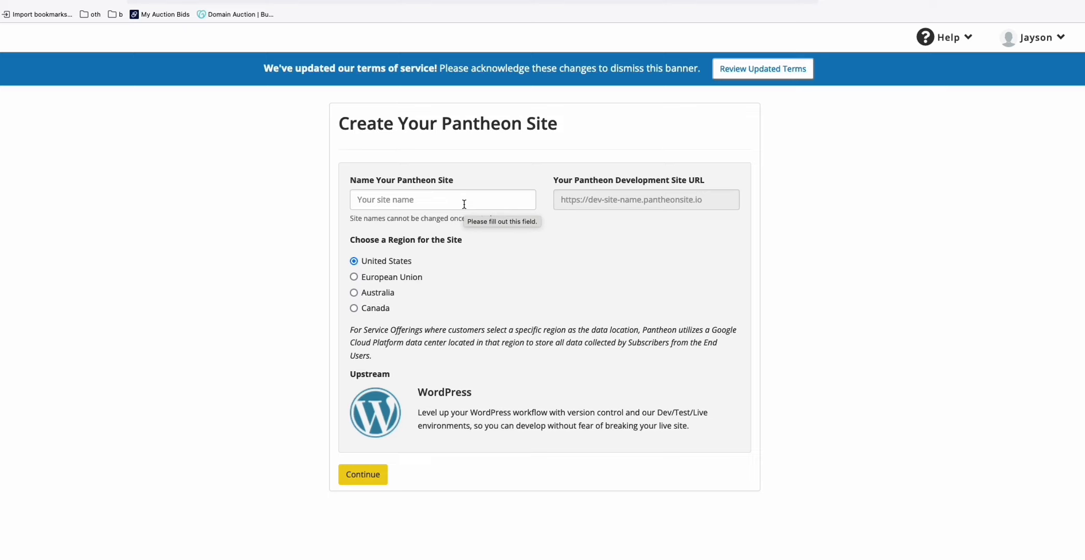
type("c")
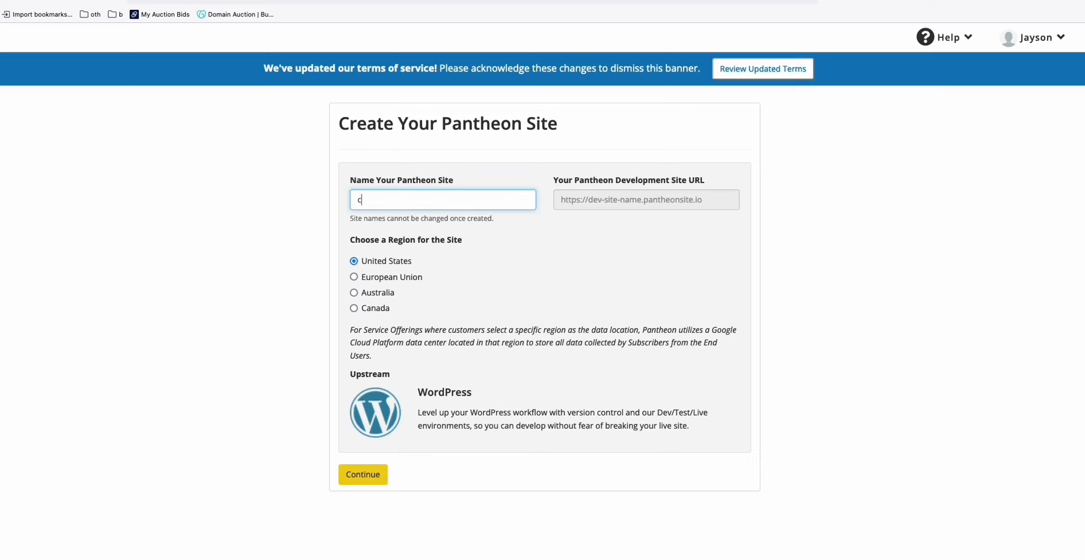
type("offeelover")
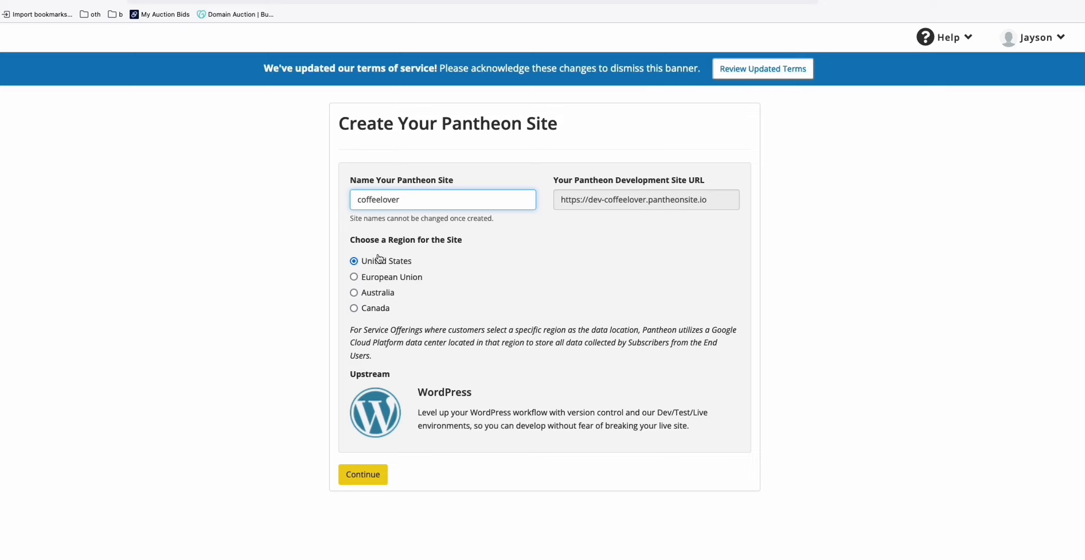
left_click(362, 474)
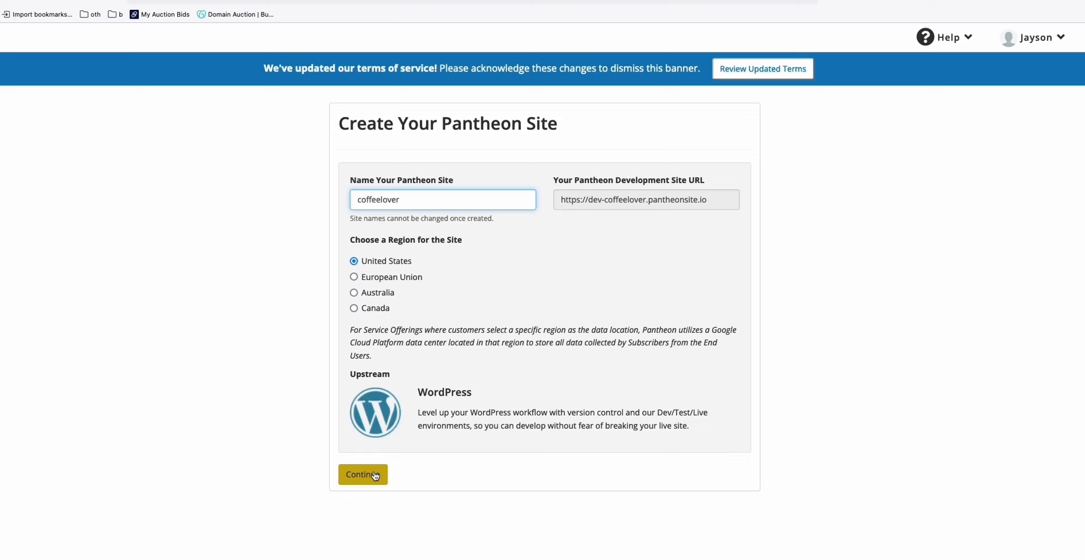
left_click(363, 474)
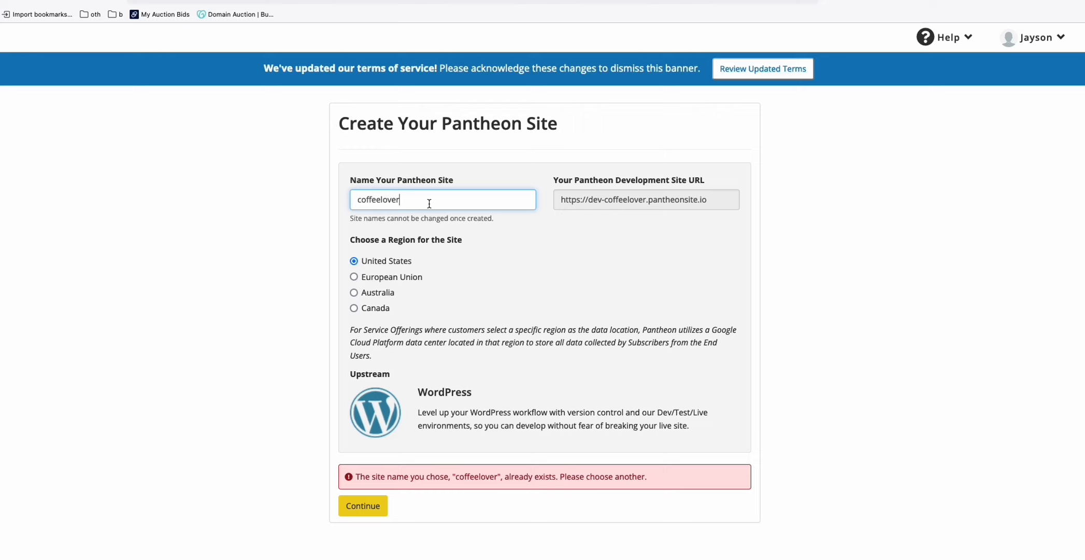
Rename the site to mynightcoffee after the name-taken error and submit again
type("mynightcoffee")
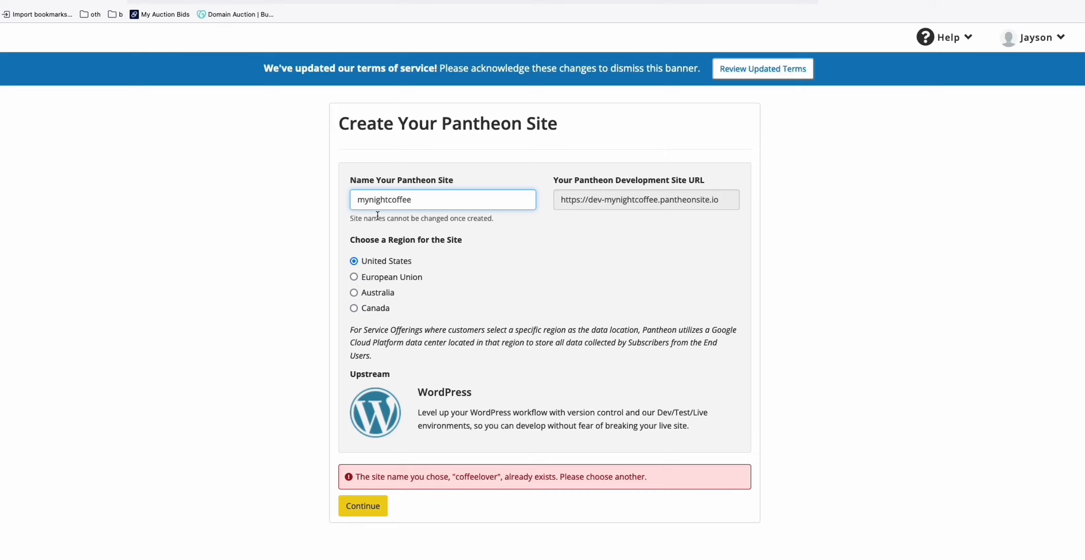
left_click(363, 505)
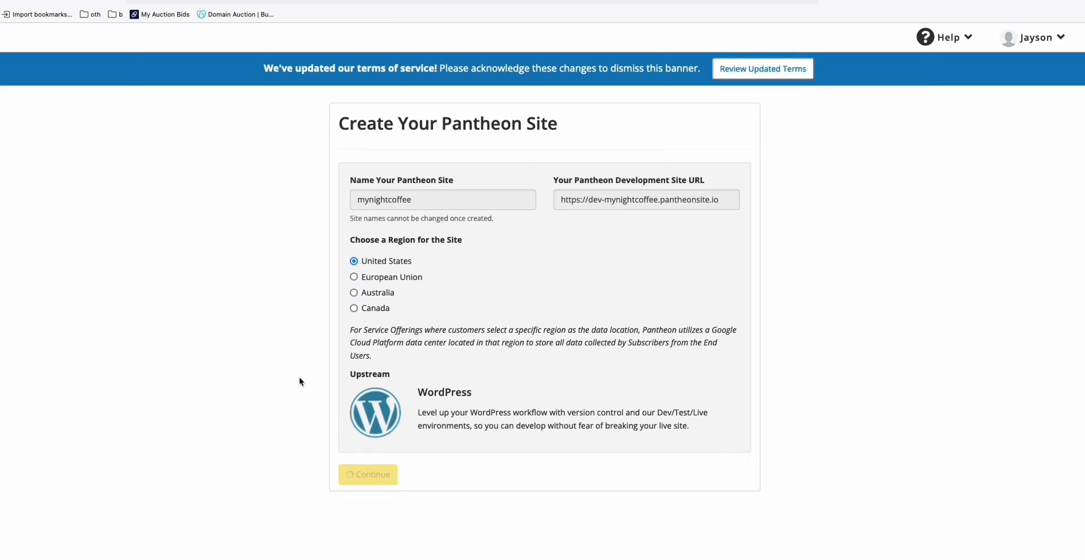
Wait out deployment, go to the mynightcoffee site dashboard and dismiss the welcome tour
left_click(368, 474)
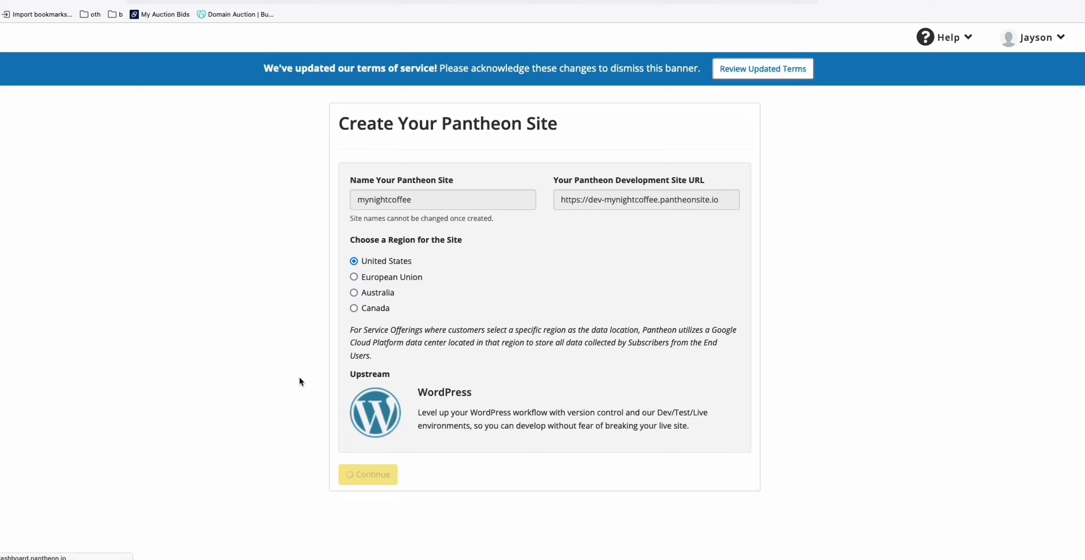
left_click(368, 474)
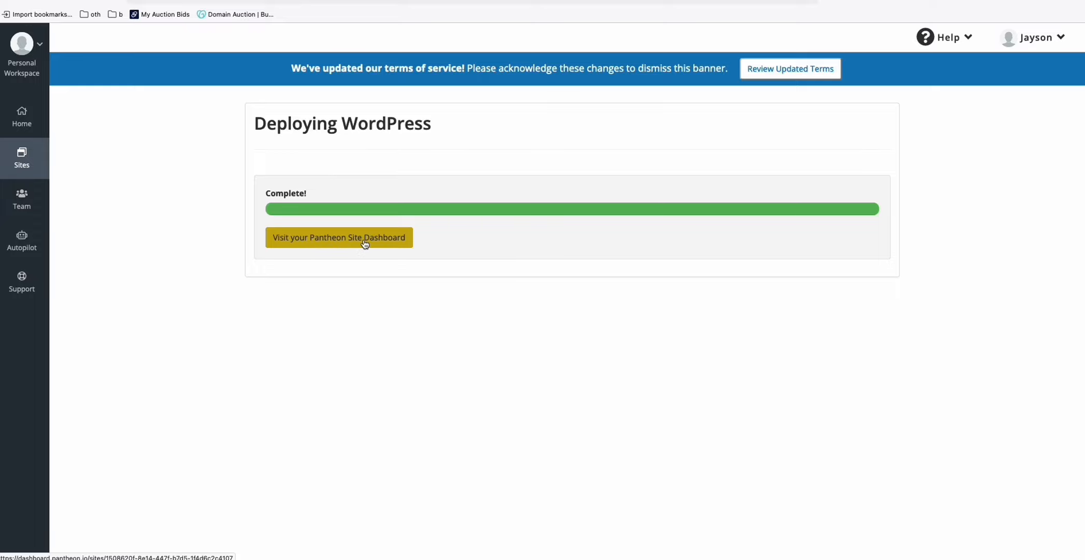
left_click(339, 238)
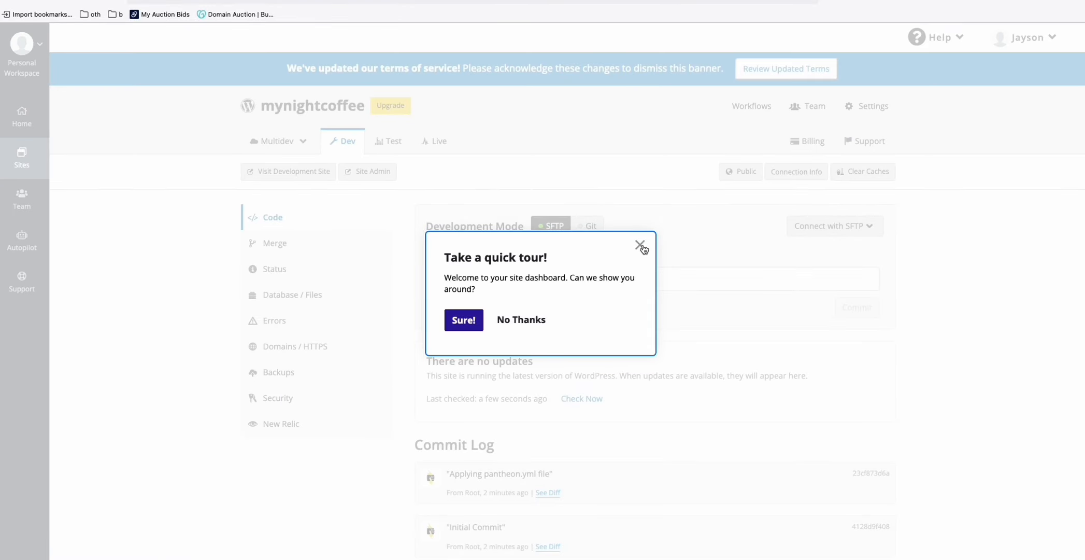
left_click(641, 245)
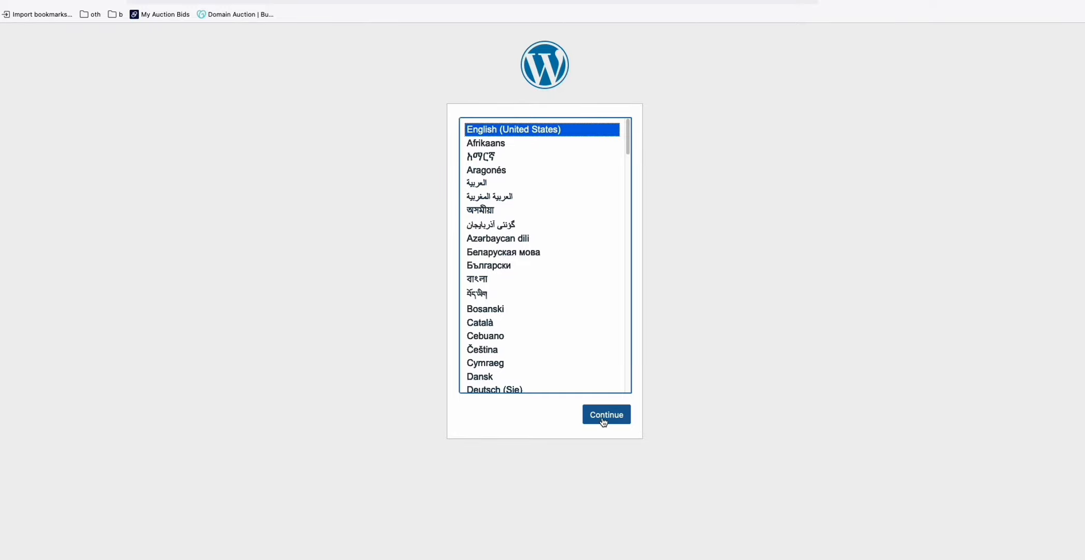
Install WordPress in English (United States) with the site title Night Coffee Lover
left_click(605, 413)
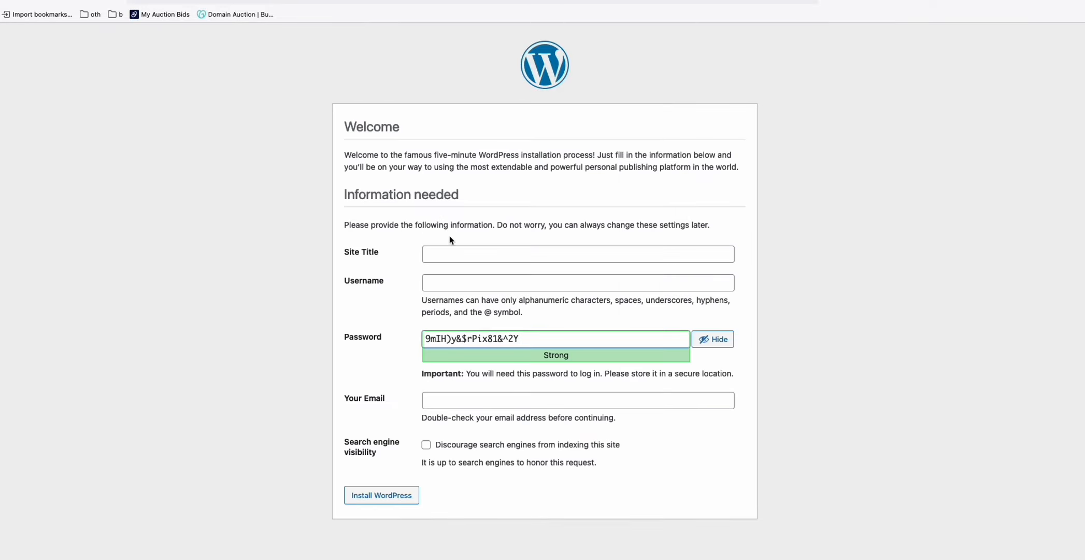
left_click(578, 254)
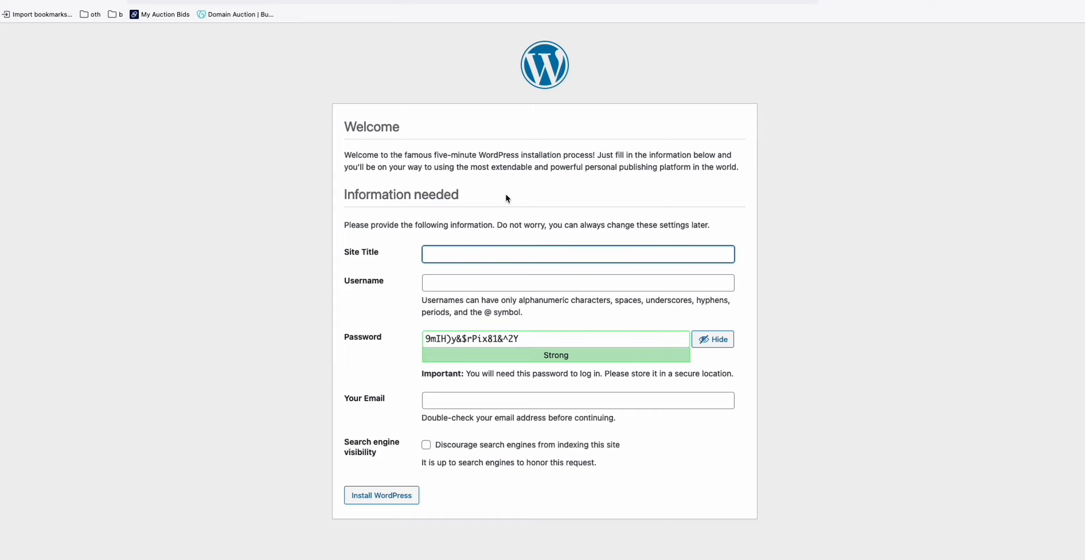
type("Nigh")
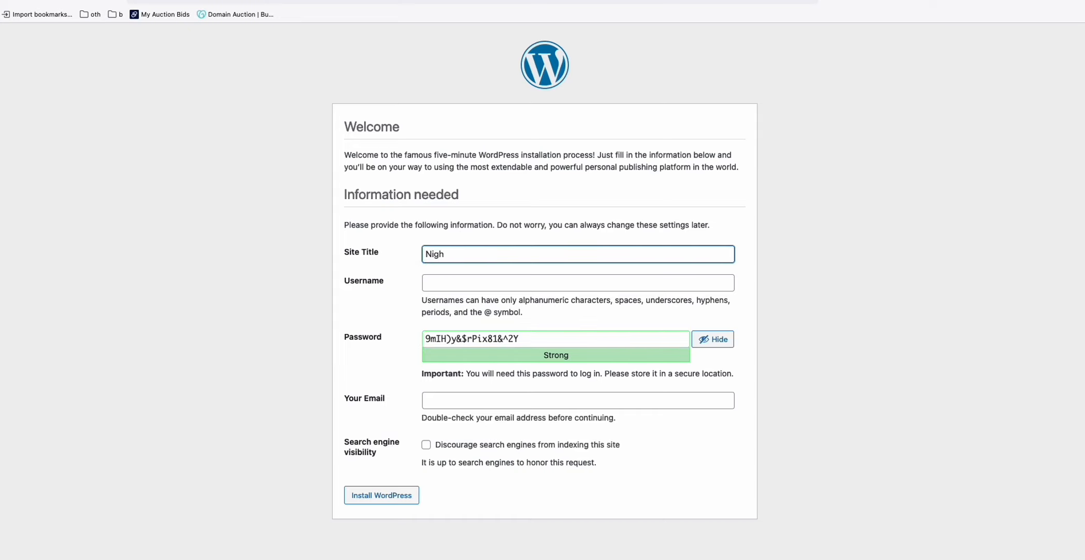
type("Ni")
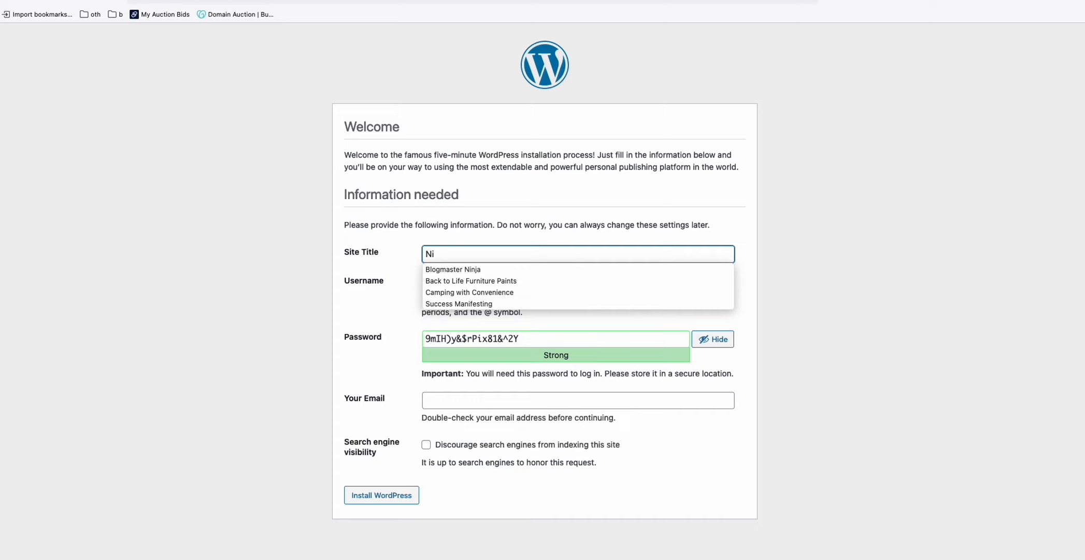
type("Night Co")
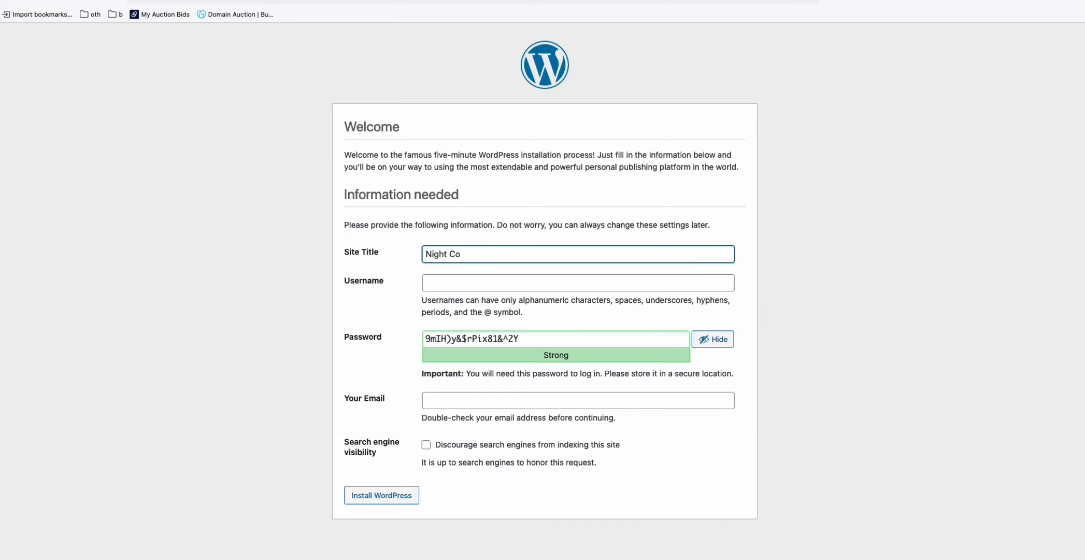
left_click(380, 495)
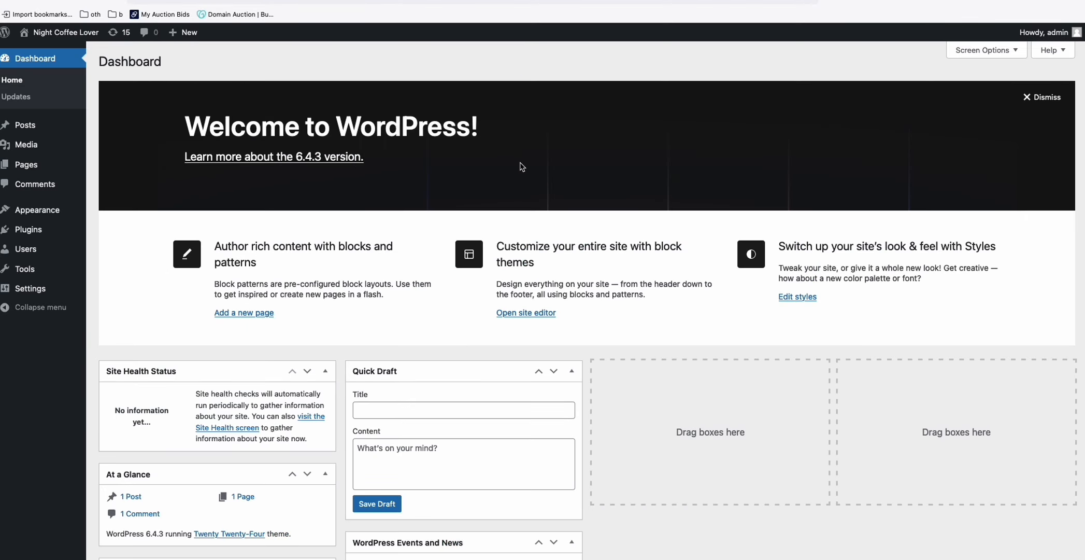
mouse_move(390, 188)
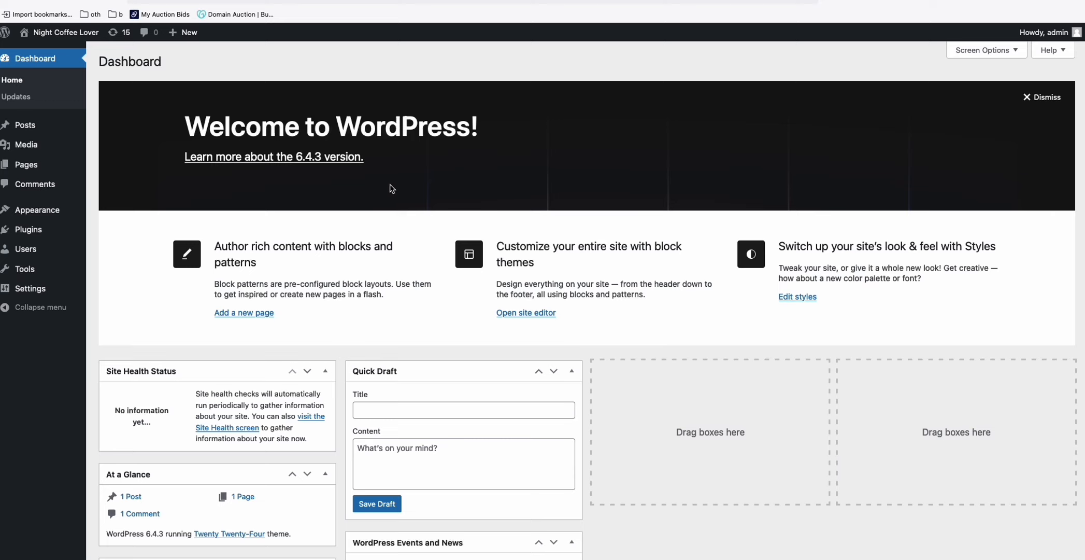
mouse_move(31, 73)
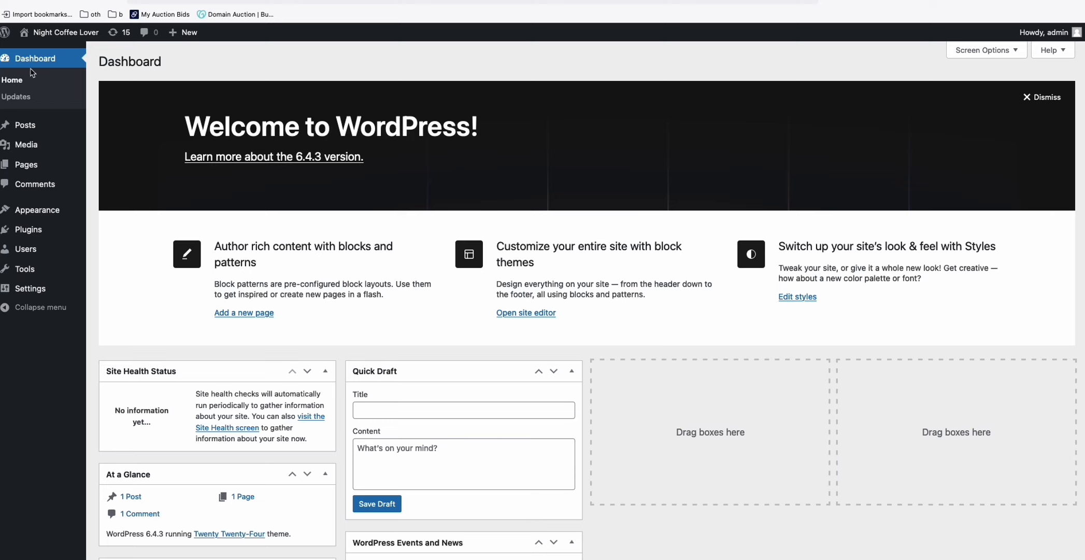
mouse_move(26, 164)
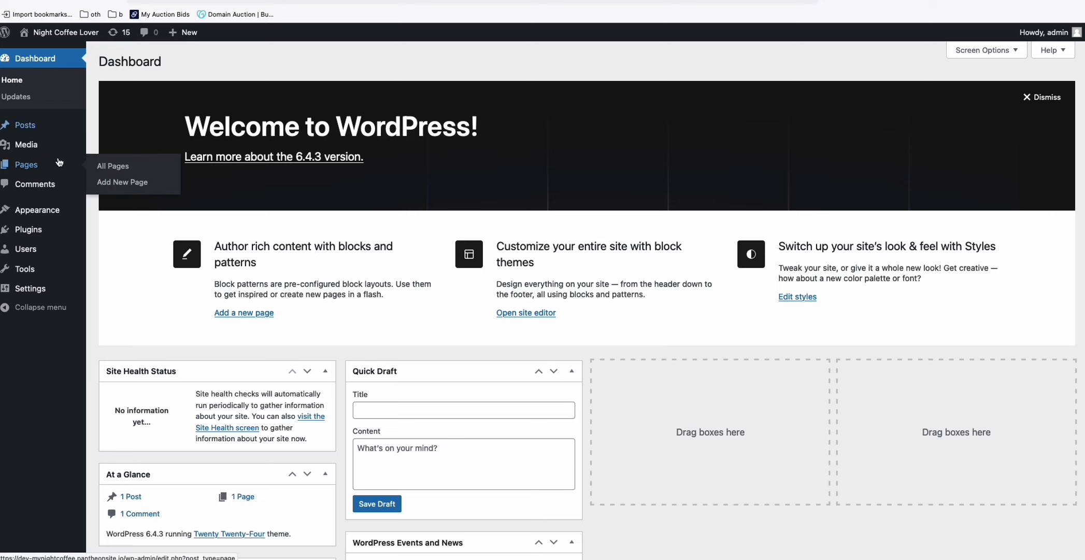
mouse_move(67, 177)
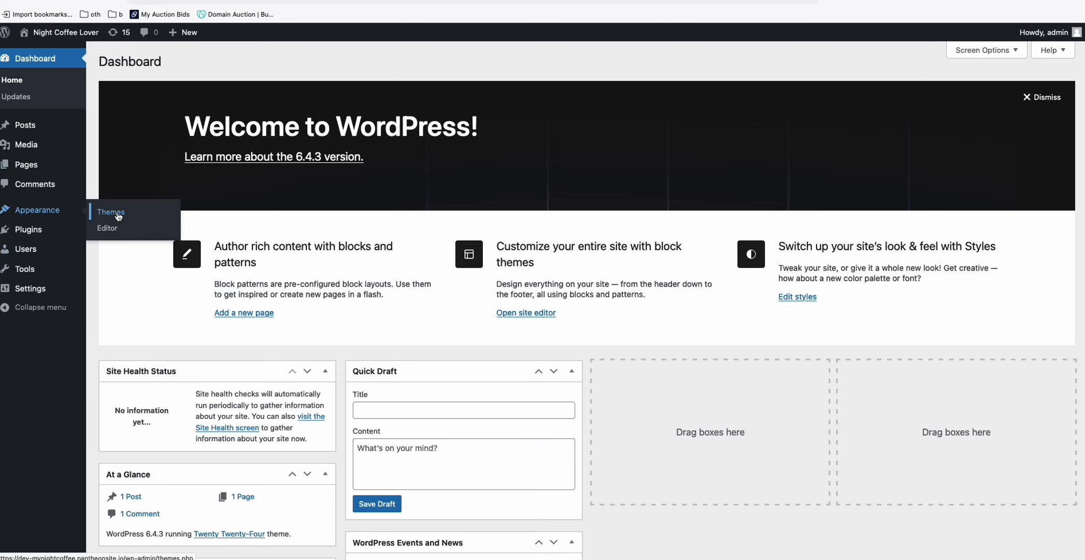
Search the theme directory for 'neve', install the Neve theme and activate it
left_click(111, 212)
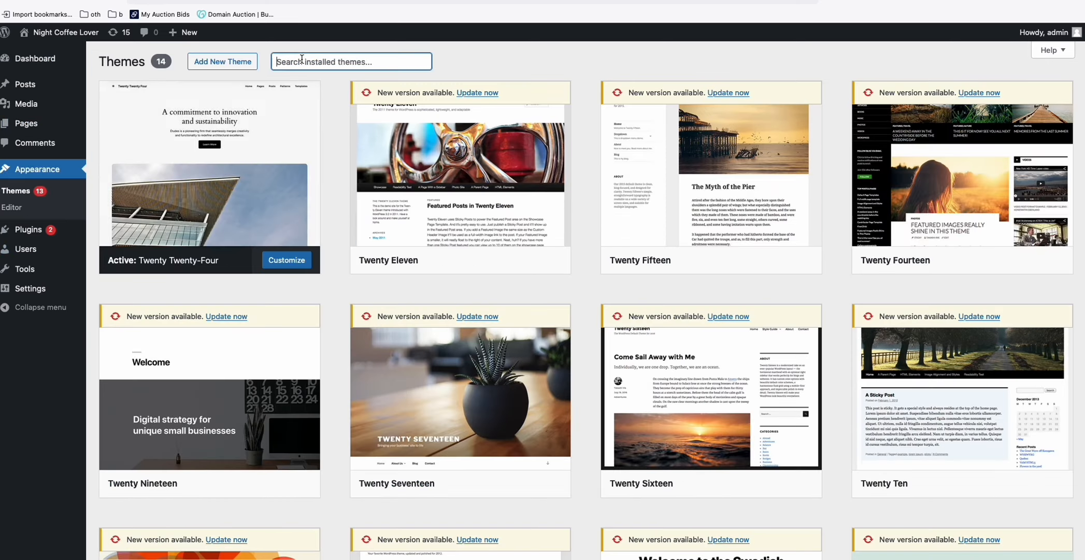
type("neve")
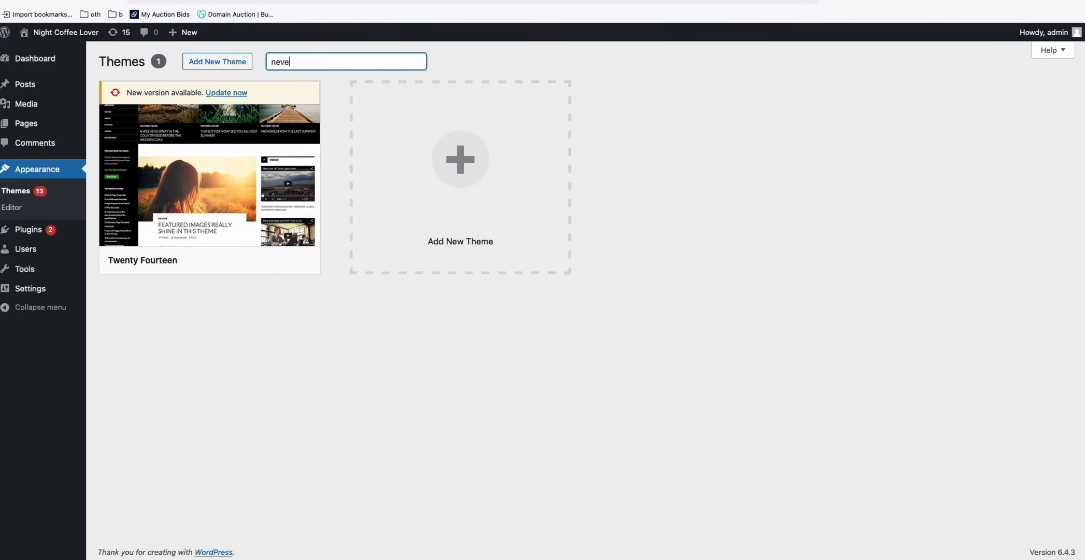
left_click(217, 62)
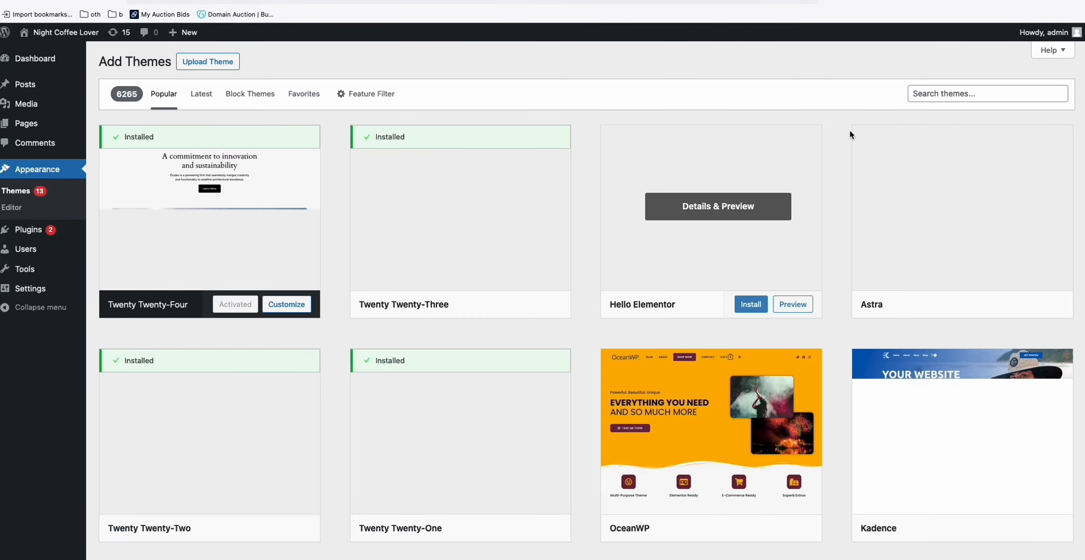
type("neve")
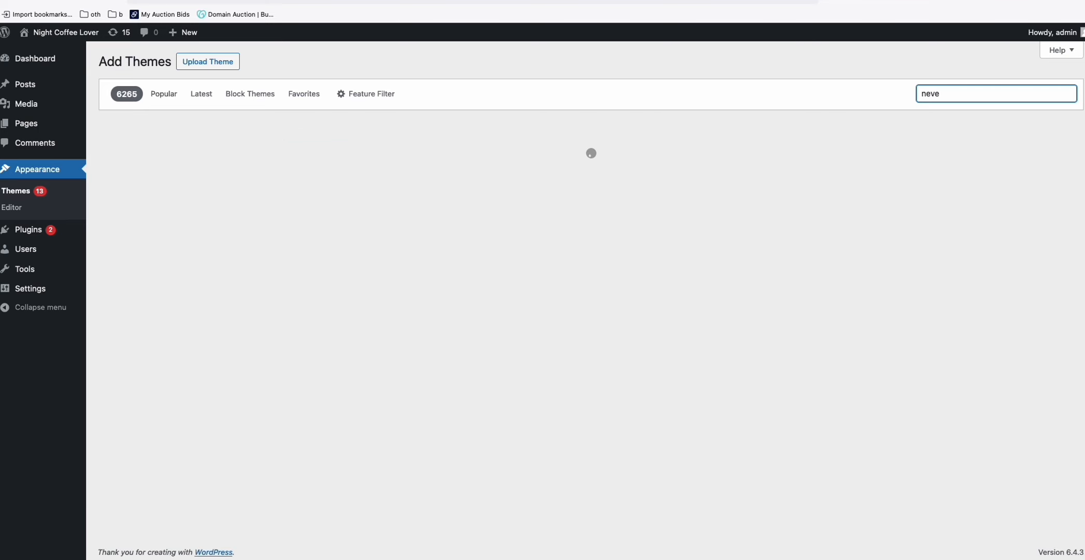
left_click(233, 304)
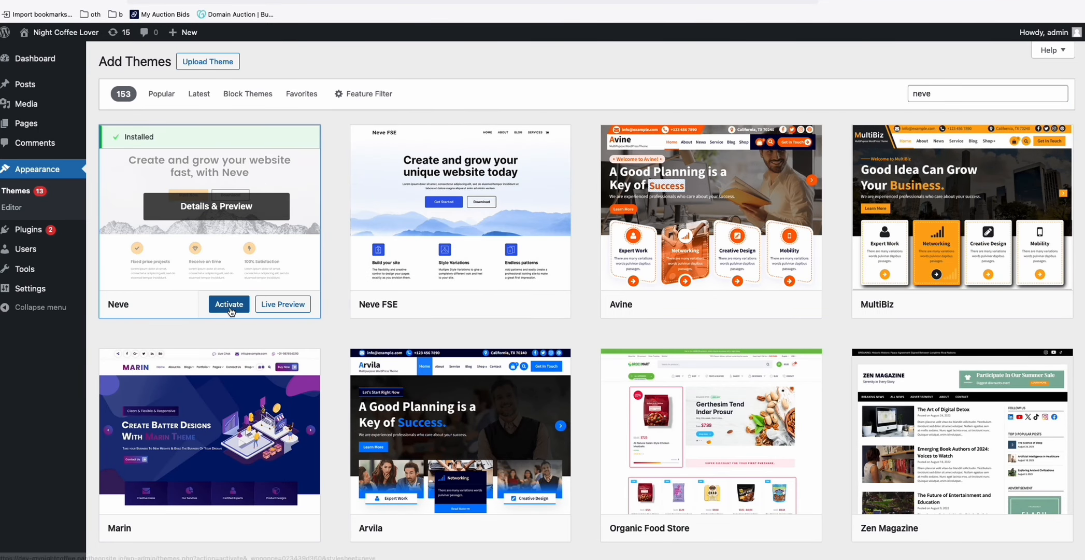
left_click(228, 303)
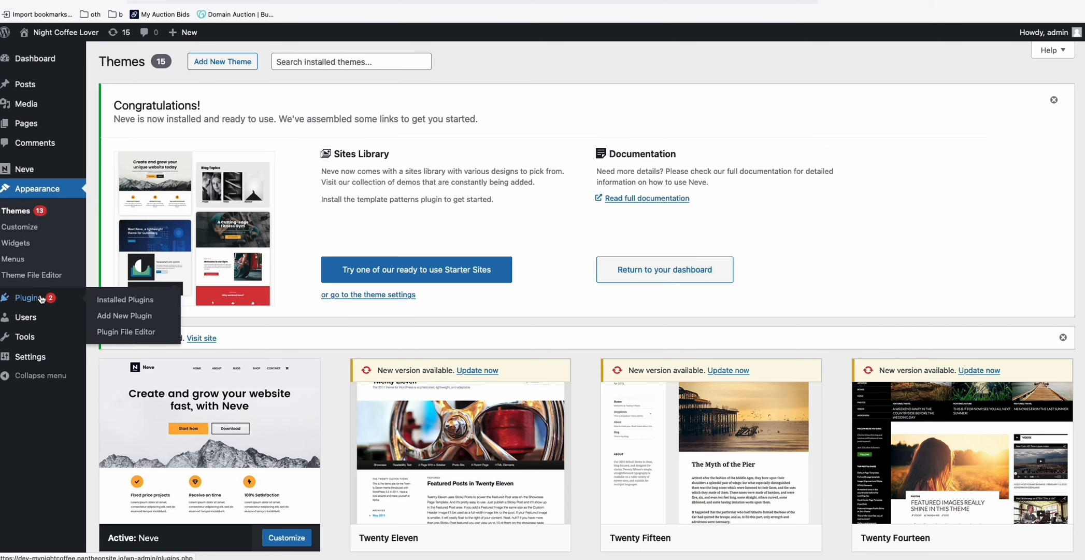
Search plugins for 'wp rest api', install WordPress REST API Authentication and activate it
left_click(124, 315)
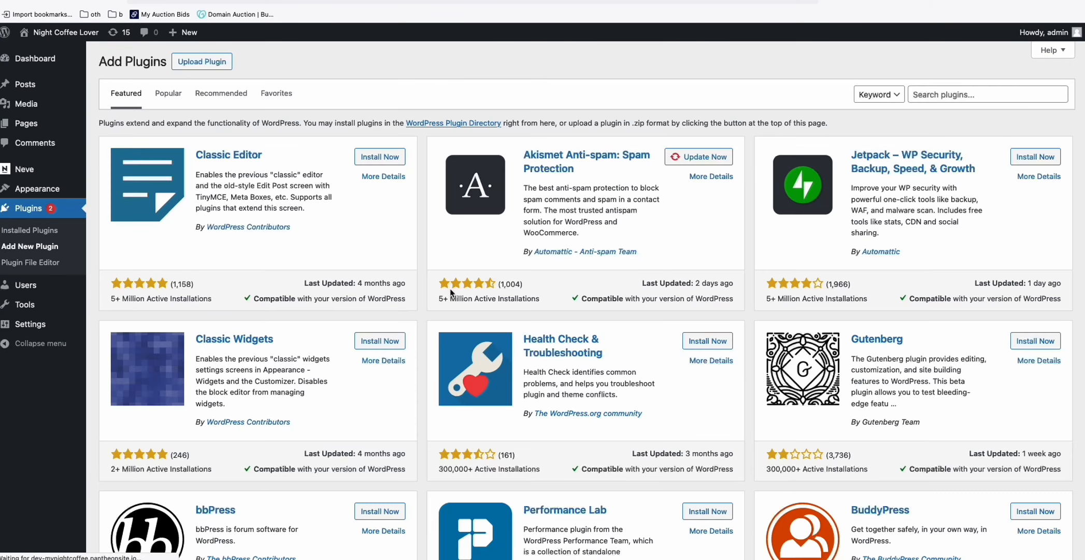
left_click(982, 94)
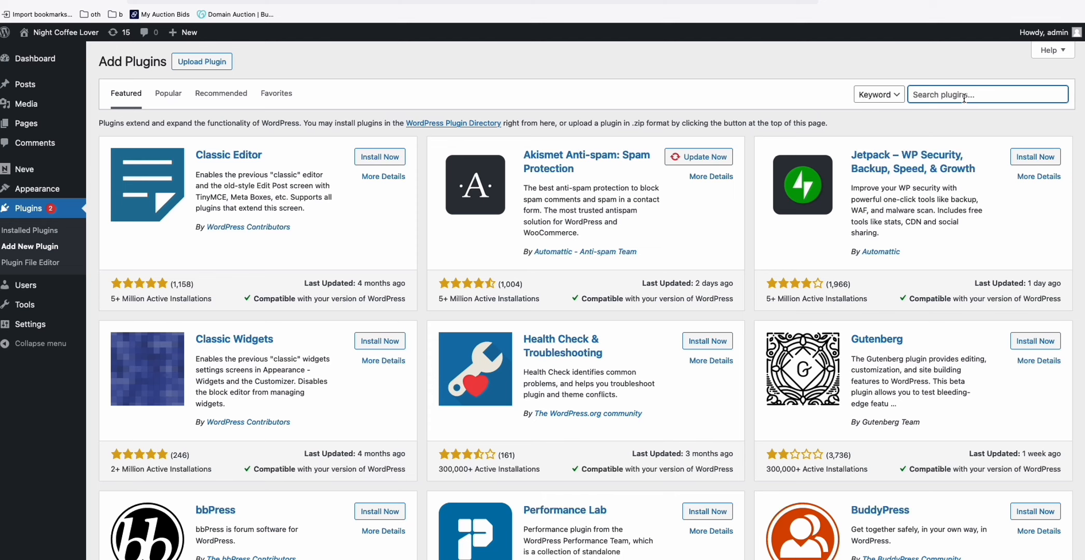
type("wp rest api")
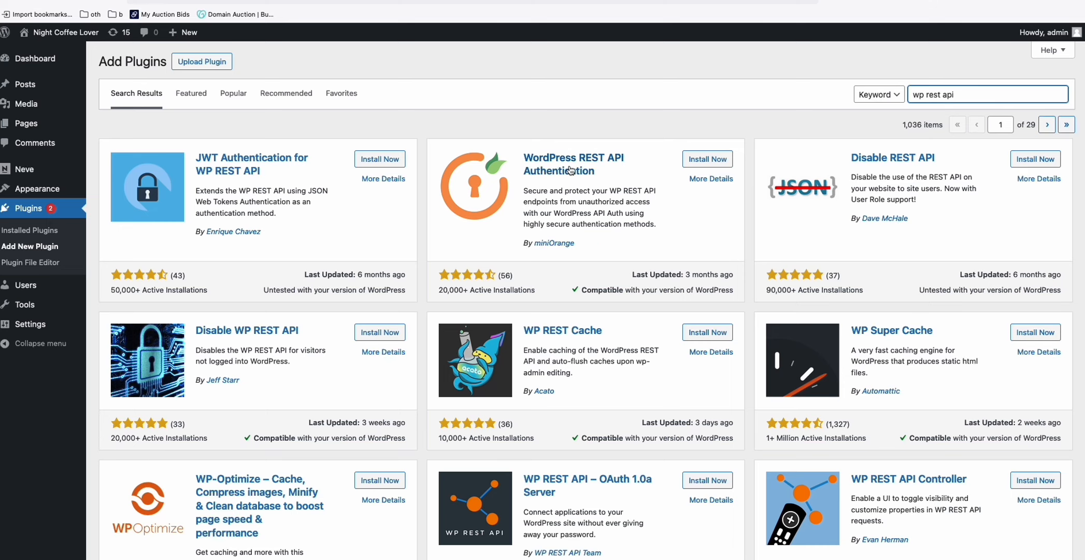
left_click(707, 158)
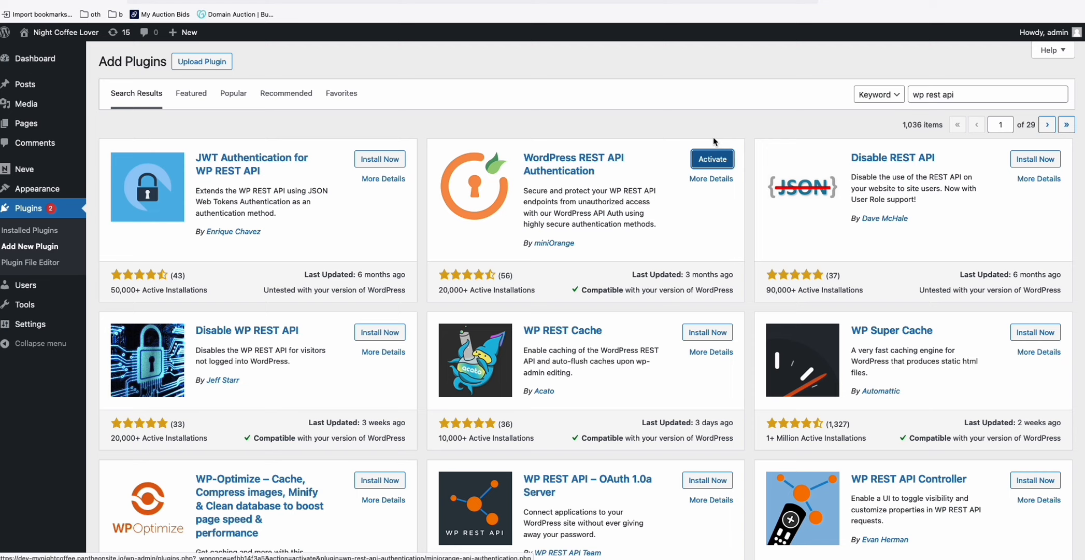
left_click(712, 158)
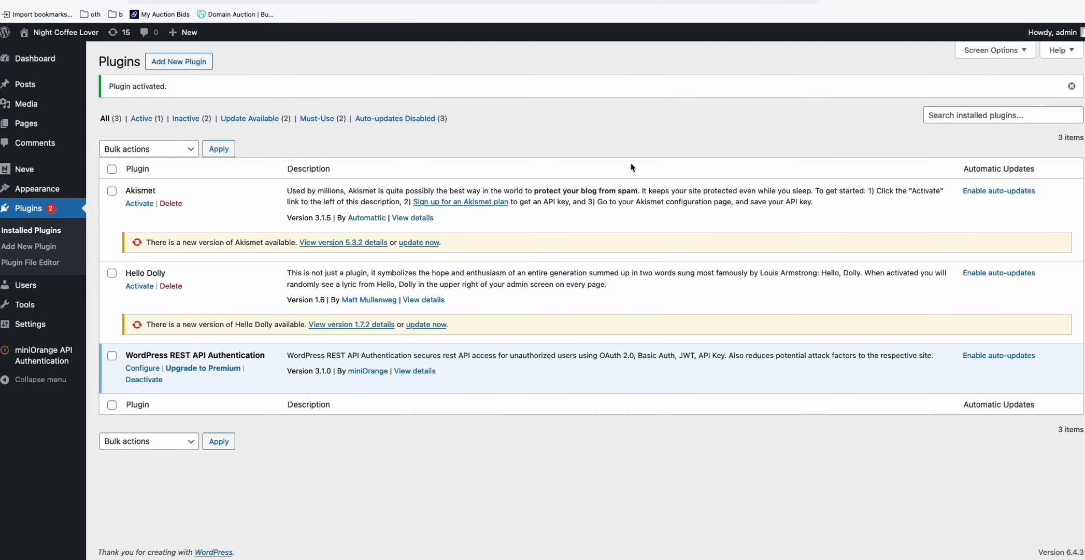
mouse_move(225, 354)
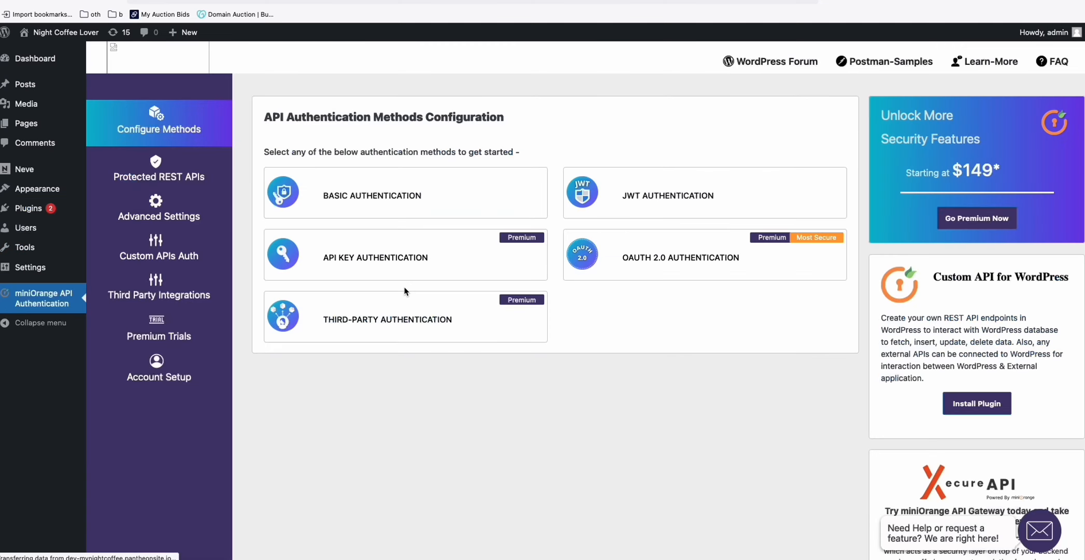
Choose Basic Authentication with Base64-encoded username and password and finish the setup
left_click(372, 195)
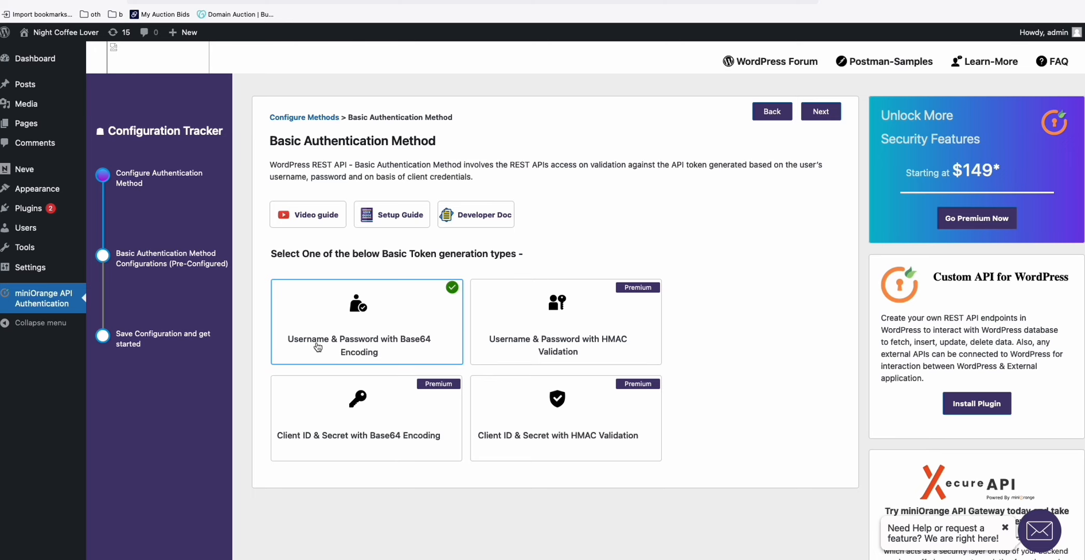
left_click(820, 111)
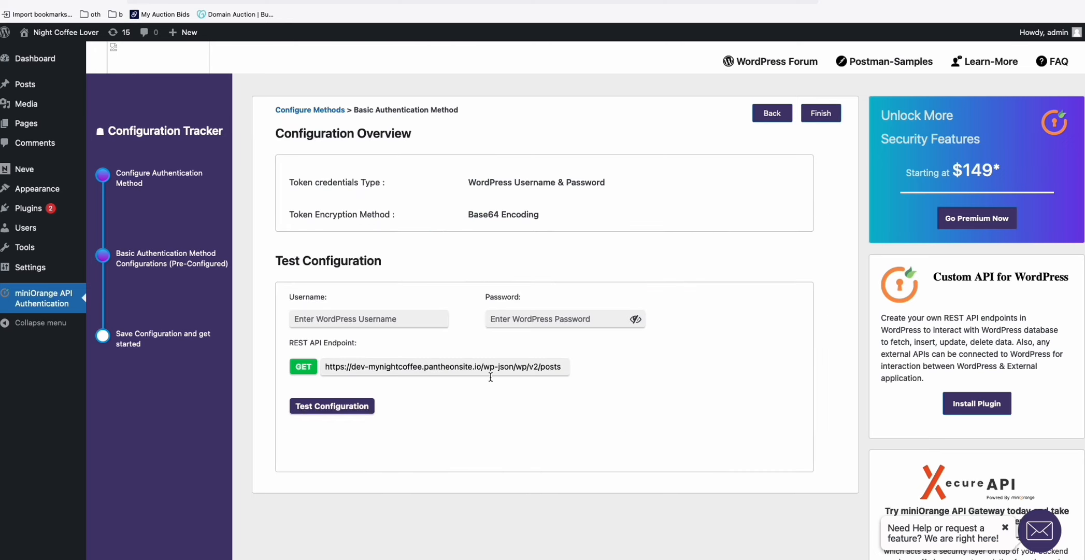
left_click(821, 113)
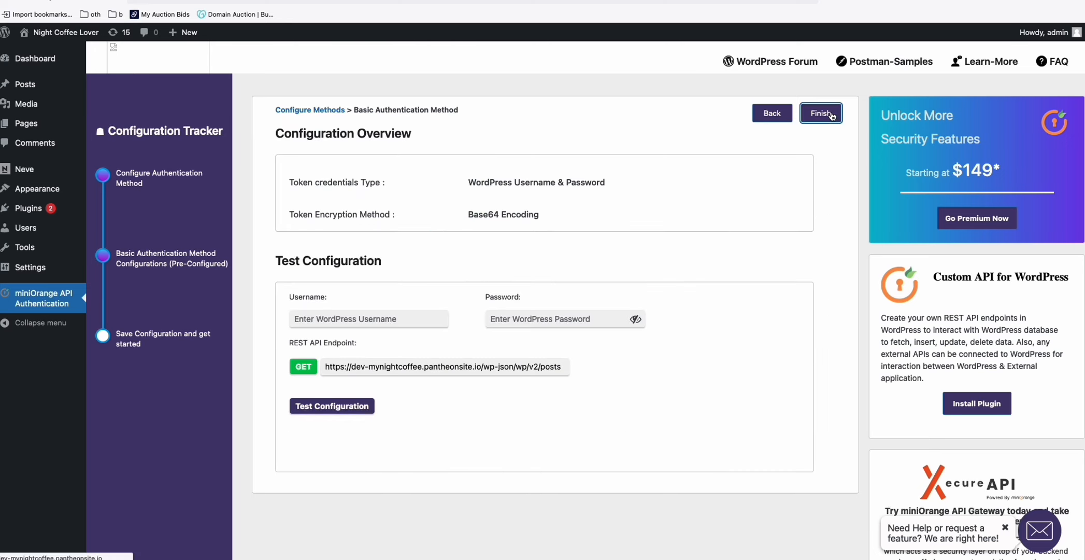
left_click(821, 113)
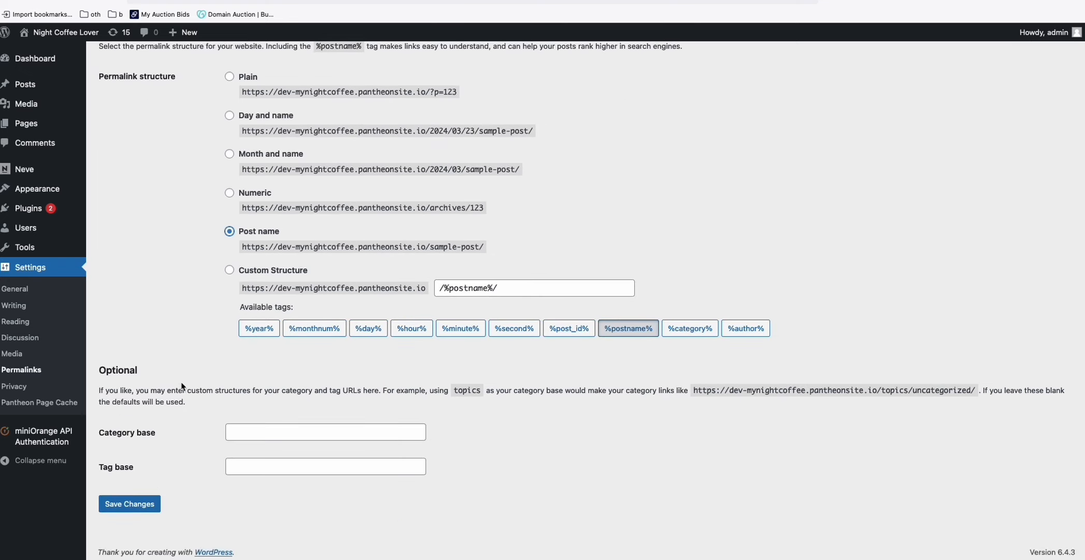
Move the default Hello world! post to the trash from All Posts
left_click(128, 502)
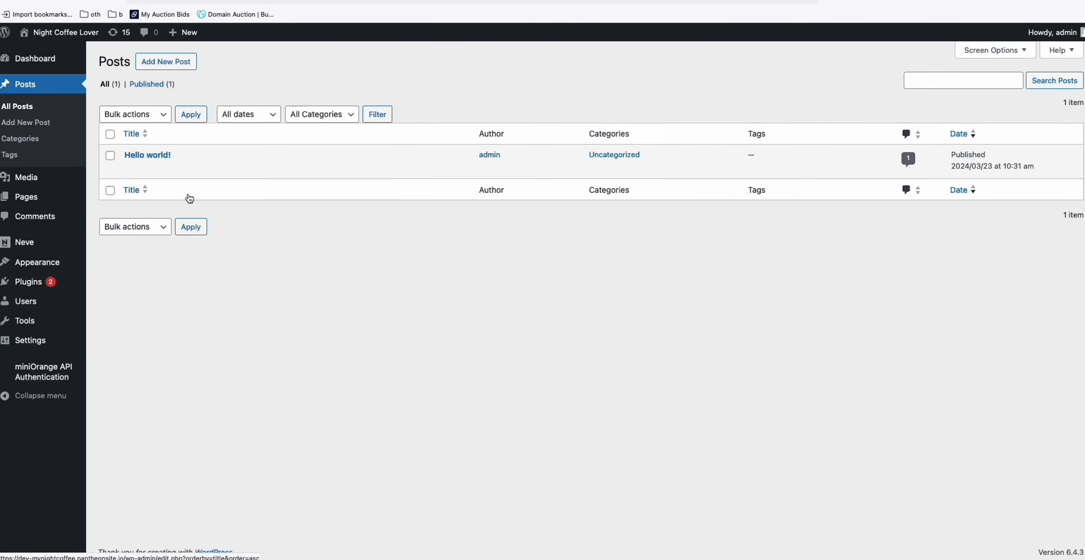
mouse_move(147, 154)
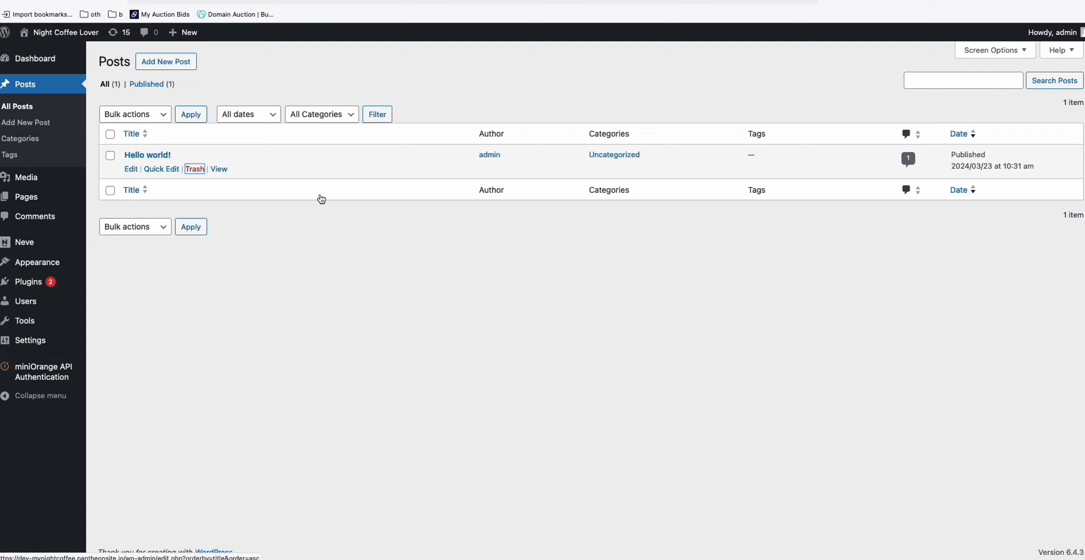
left_click(194, 169)
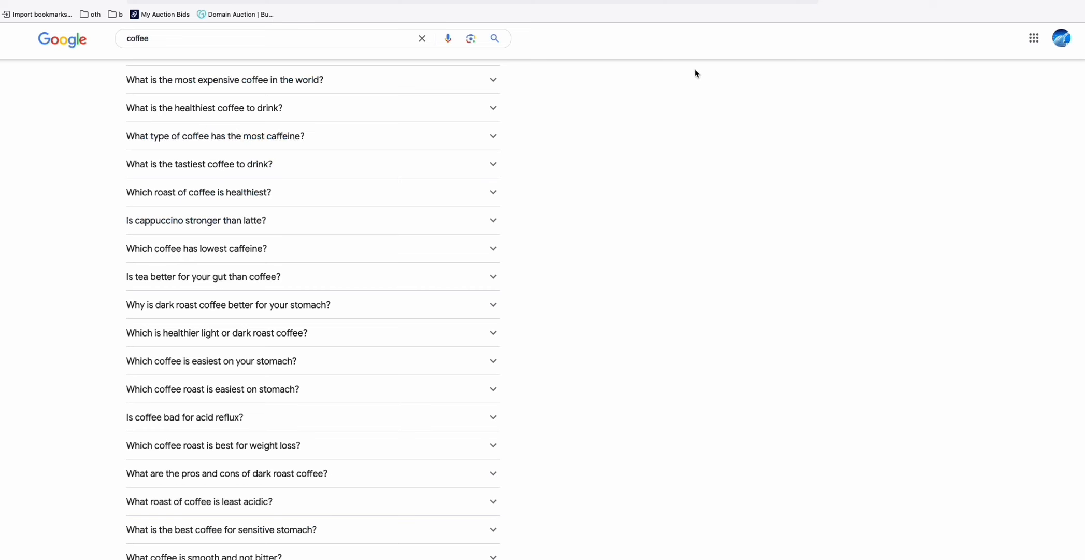
Scroll the Google 'coffee' results to gather the People also ask questions
scroll("up", 3)
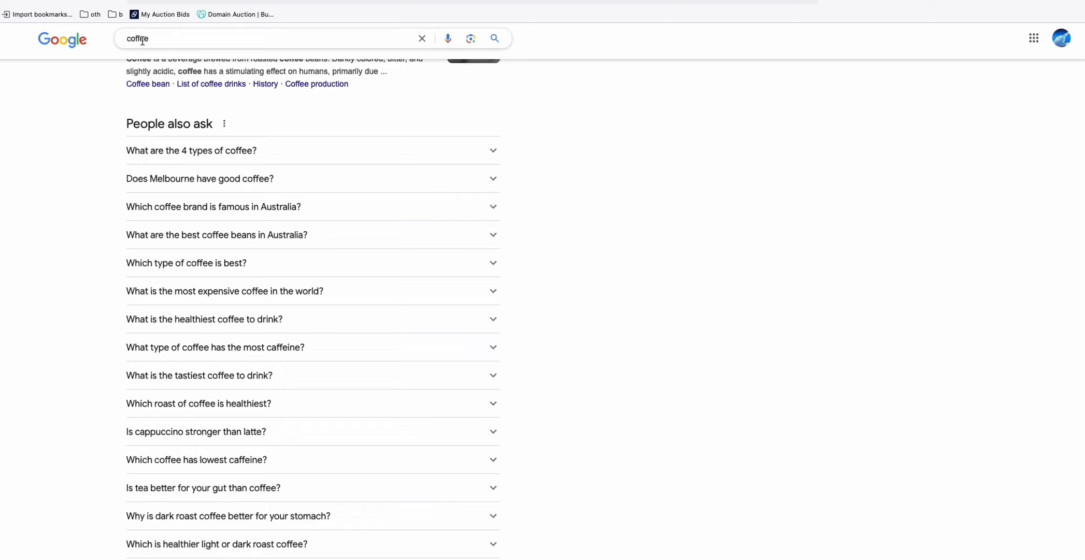
scroll("down", 3)
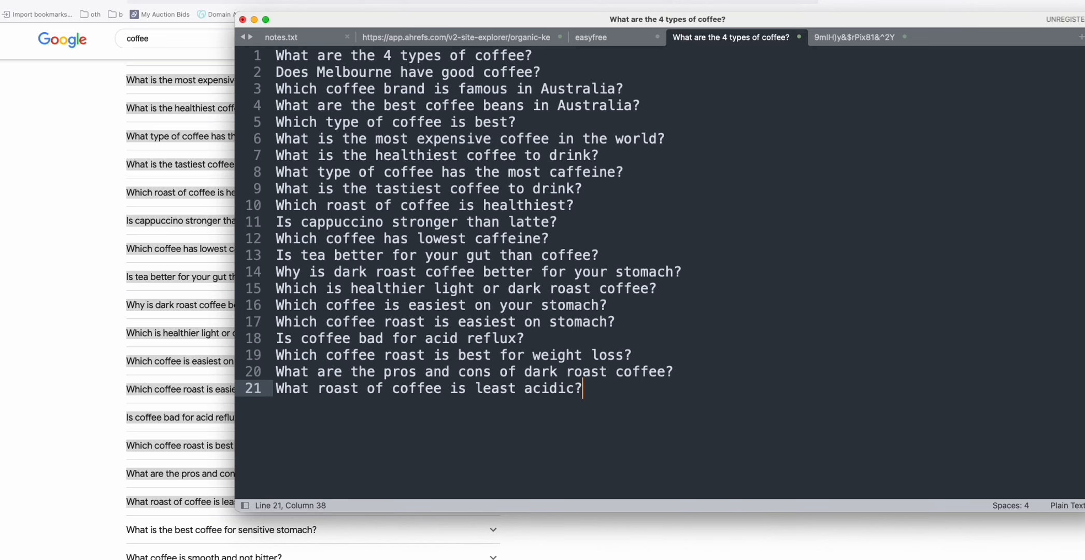
mouse_move(599, 396)
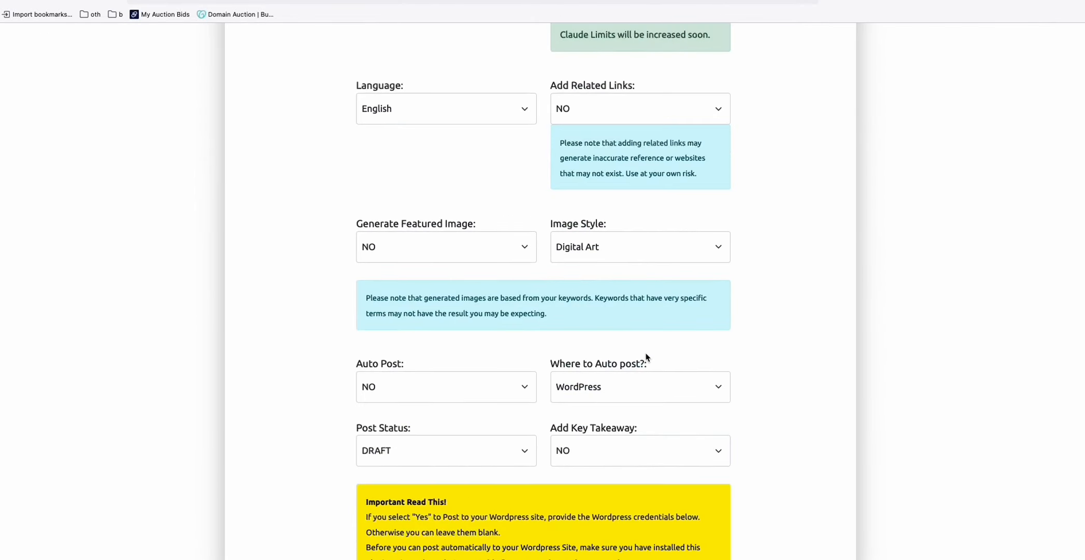
Save the mynightcoffee WordPress site to the account, then go to Generate Bulk Articles
scroll("down", 3)
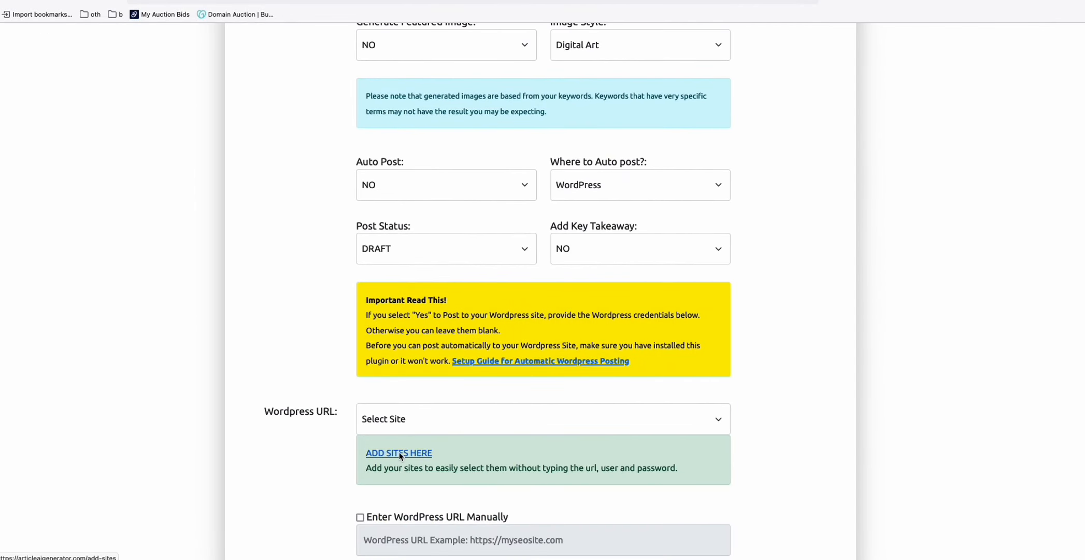
left_click(399, 453)
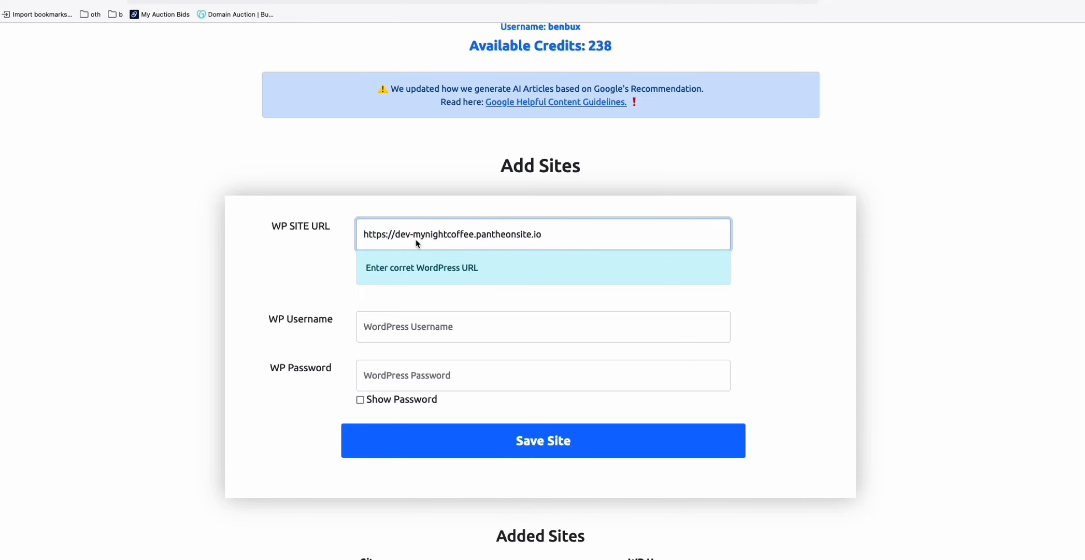
left_click(544, 440)
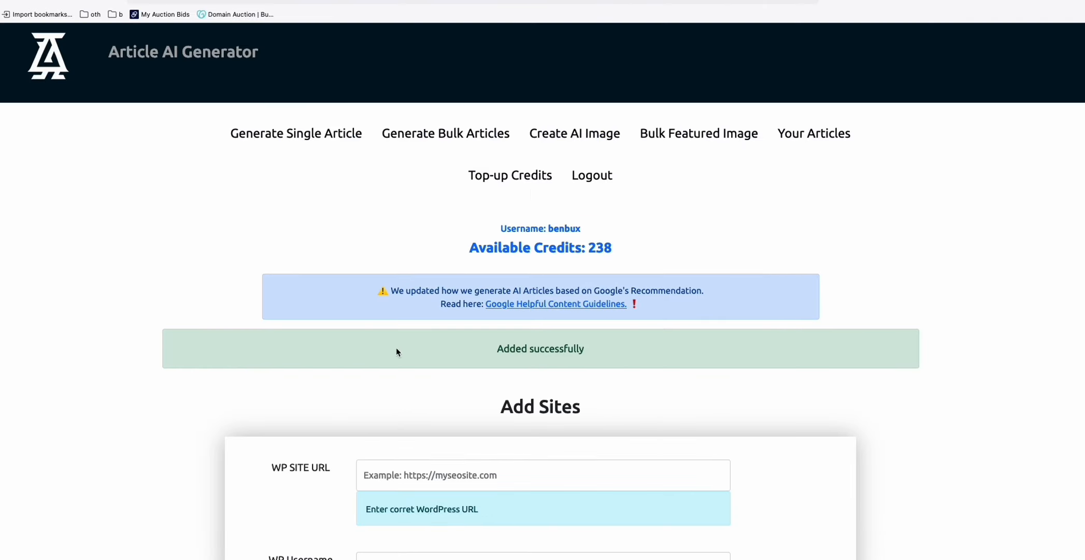
left_click(445, 132)
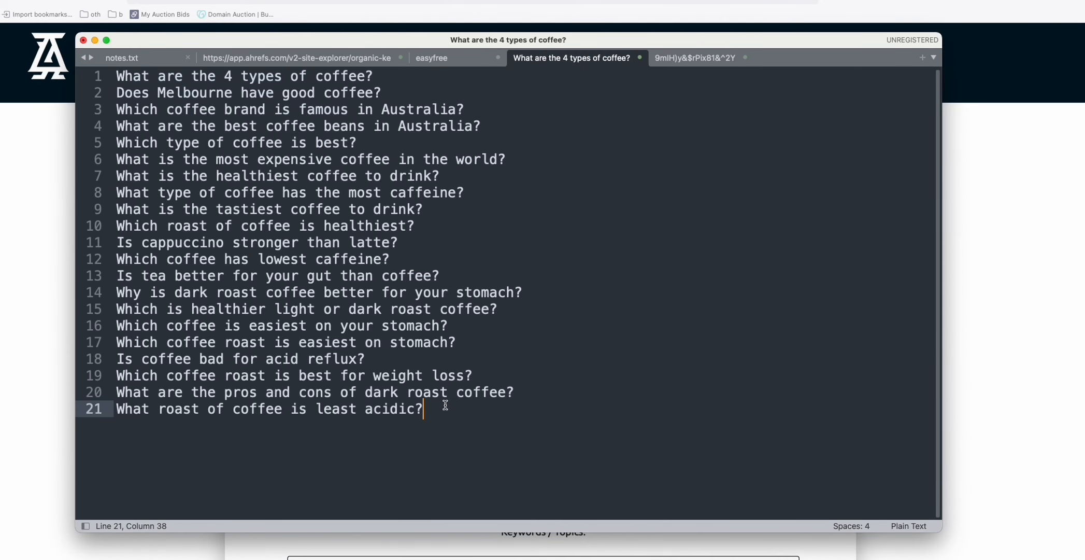
Select and copy all 21 coffee questions, then return to the article generator
key("cmd+a")
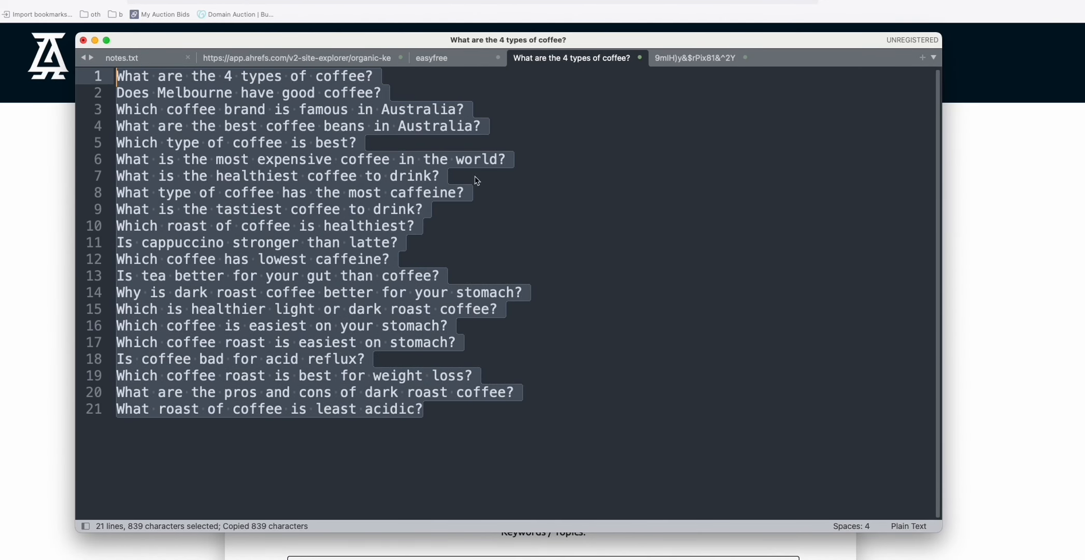
left_click(359, 143)
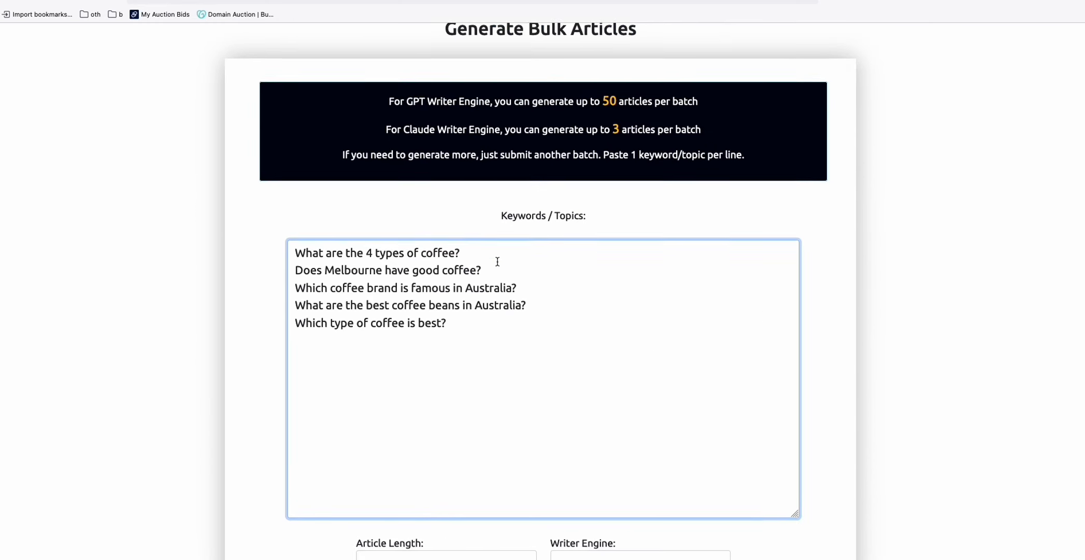
Paste five questions into Keywords / Topics with Generate Featured Image and Auto Post set to YES
scroll("down", 3)
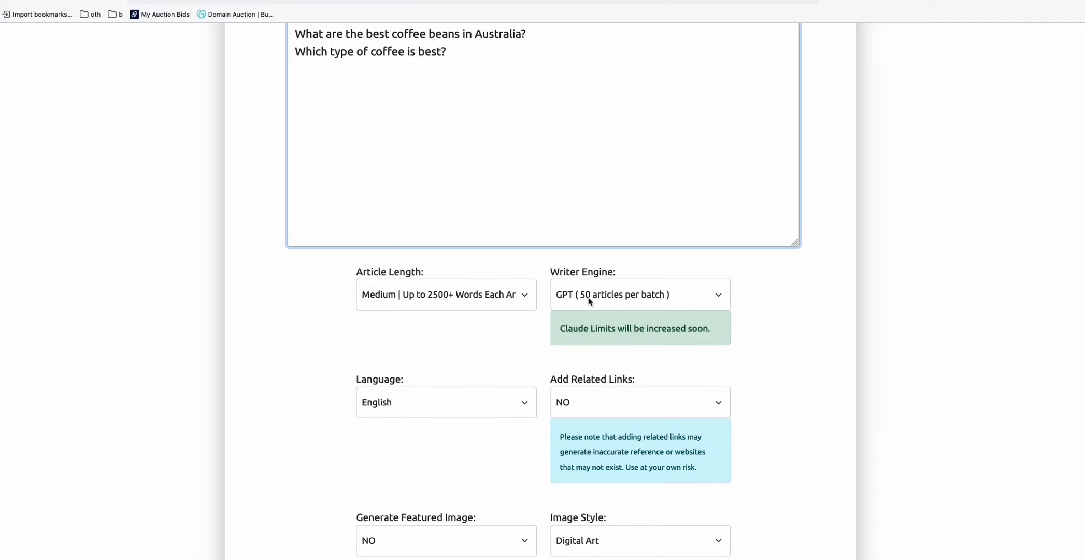
left_click(446, 295)
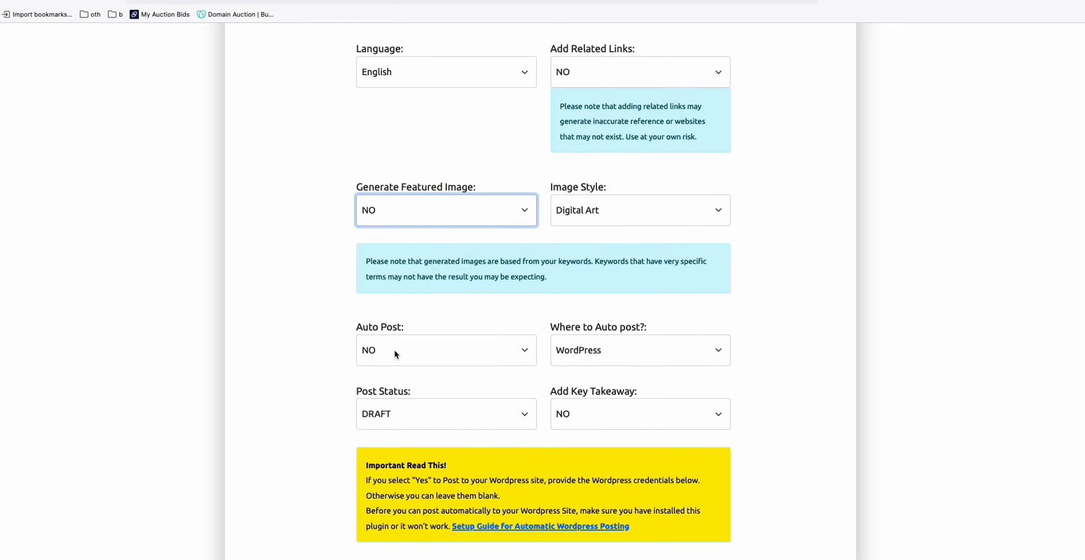
mouse_move(420, 206)
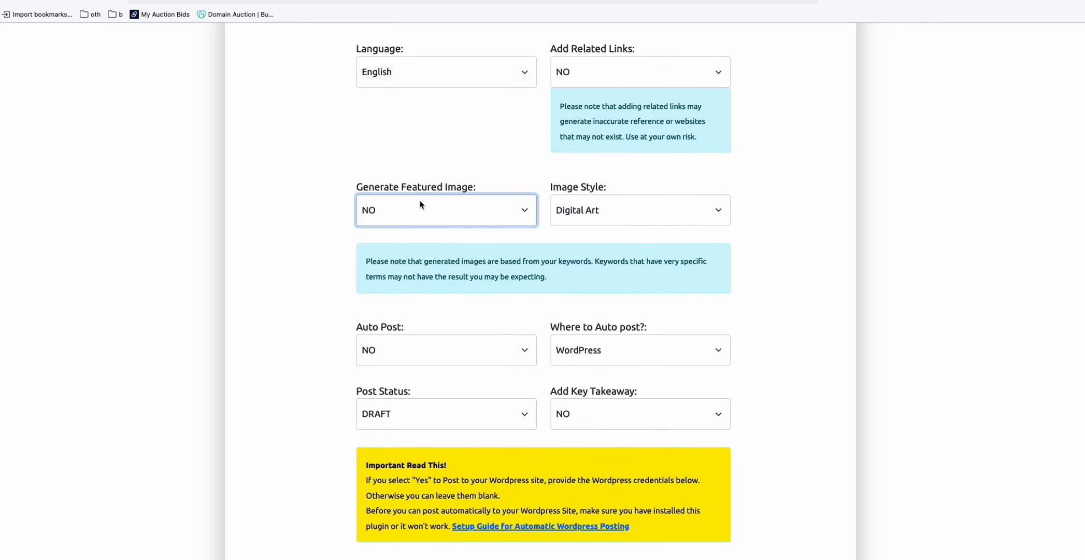
left_click(446, 210)
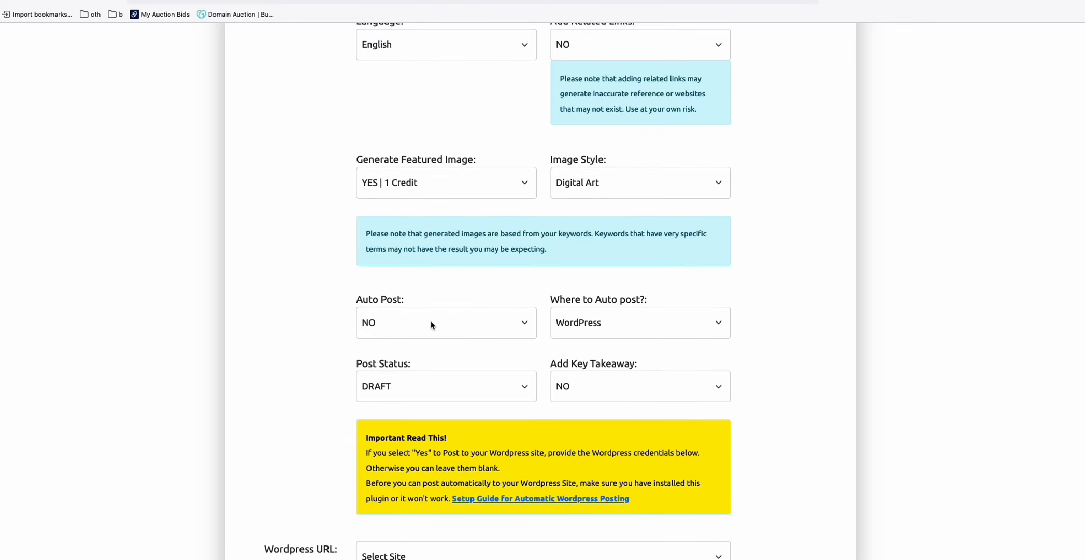
left_click(445, 322)
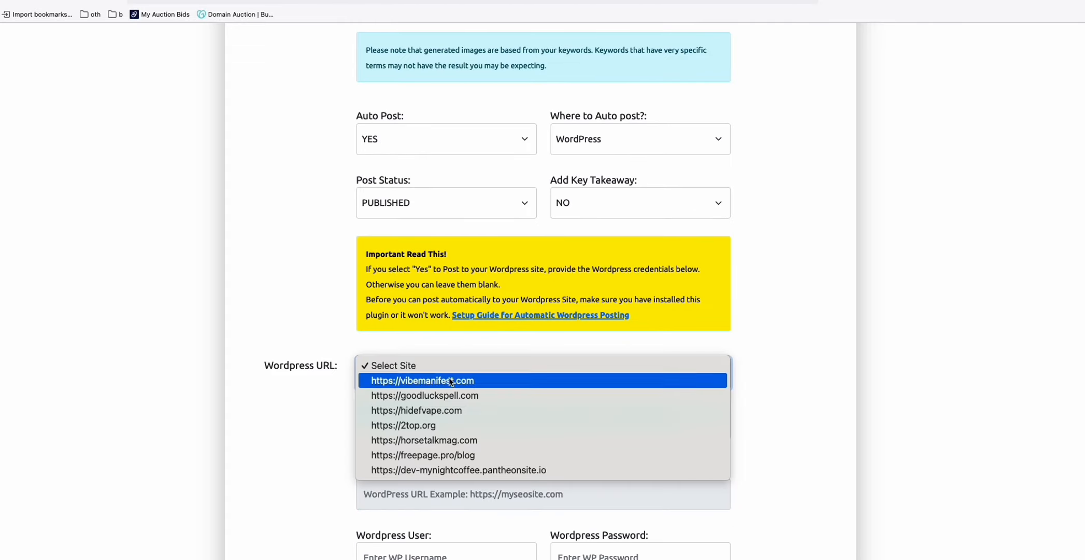
Target the night coffee Pantheon URL, submit the bulk generation and go to the generated articles list
left_click(458, 470)
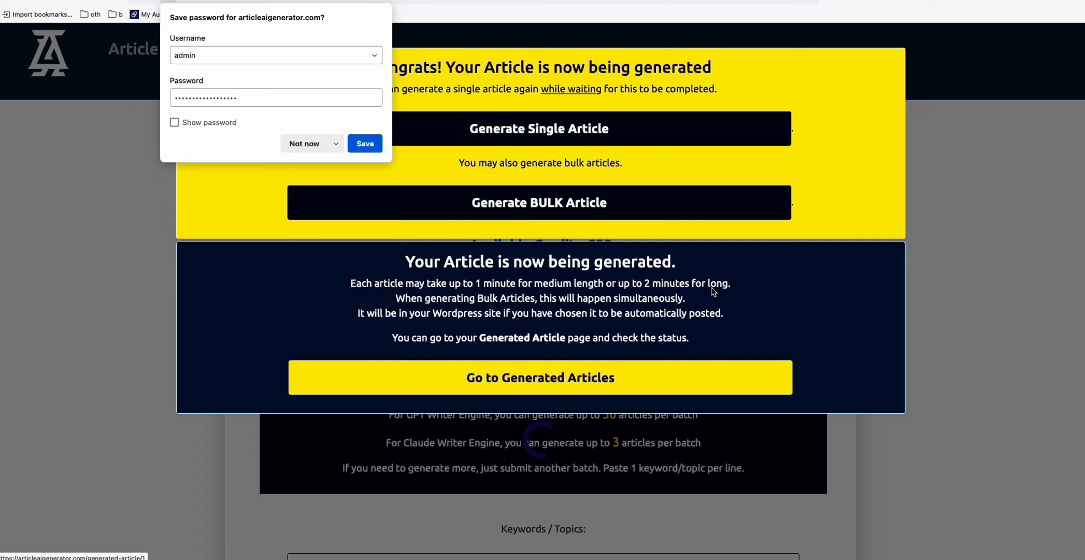
left_click(306, 143)
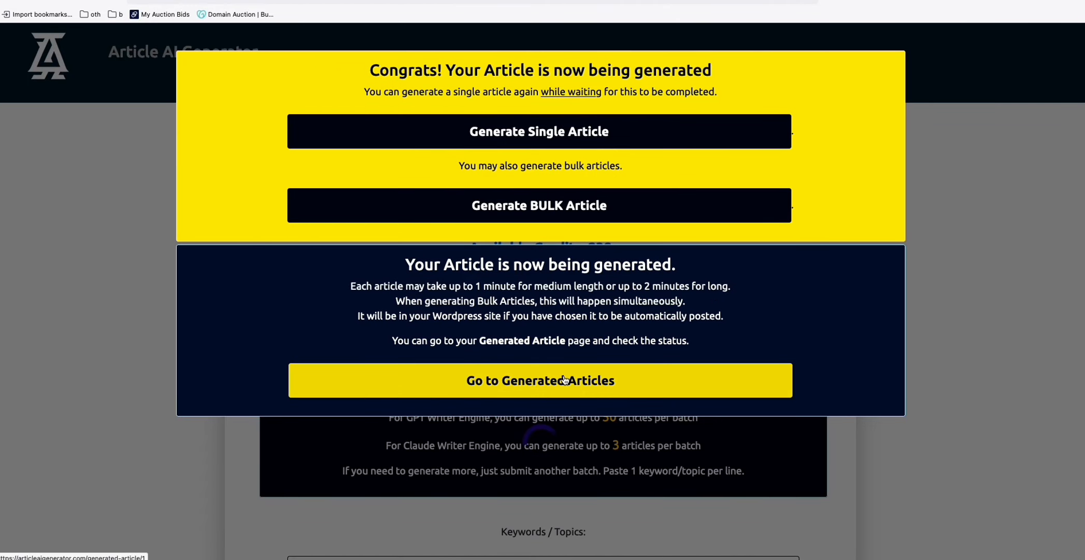
left_click(540, 379)
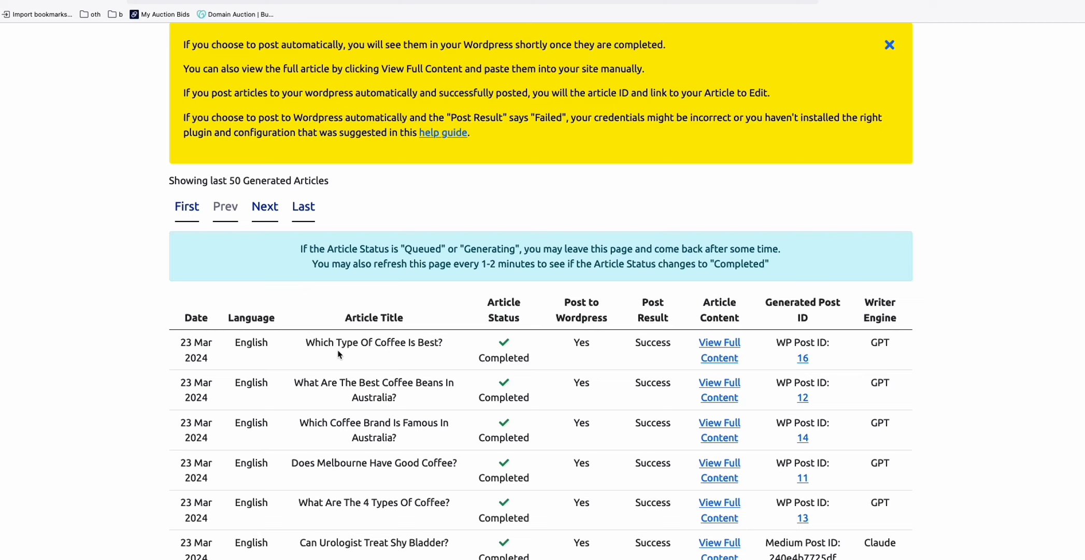
mouse_move(806, 353)
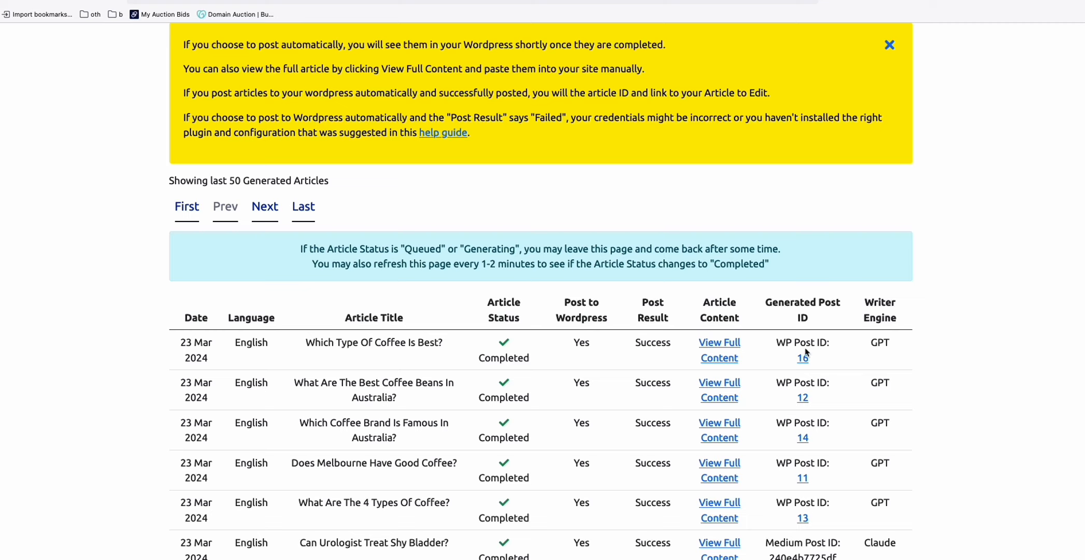
mouse_move(816, 367)
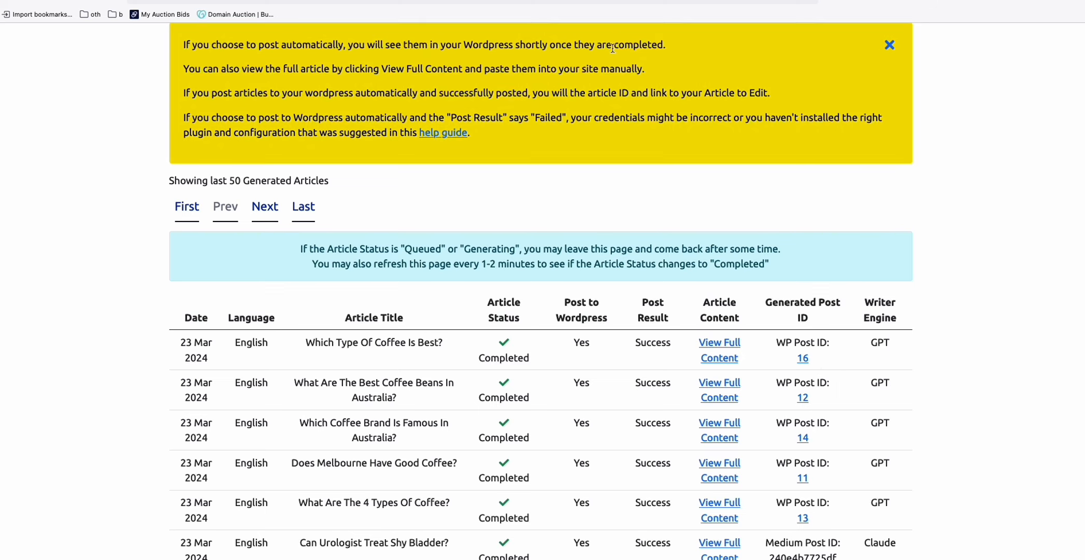
mouse_move(762, 191)
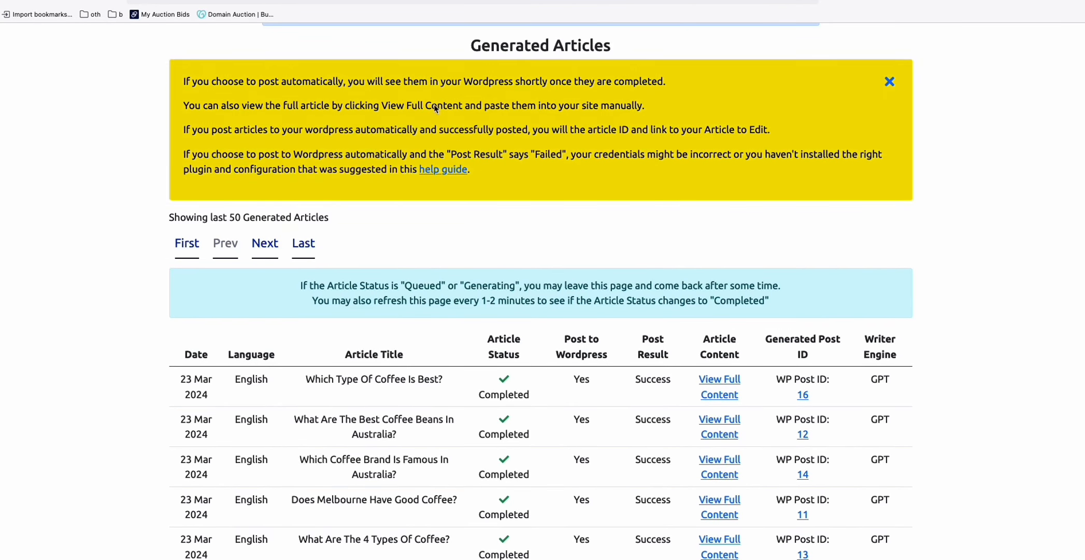
mouse_move(559, 350)
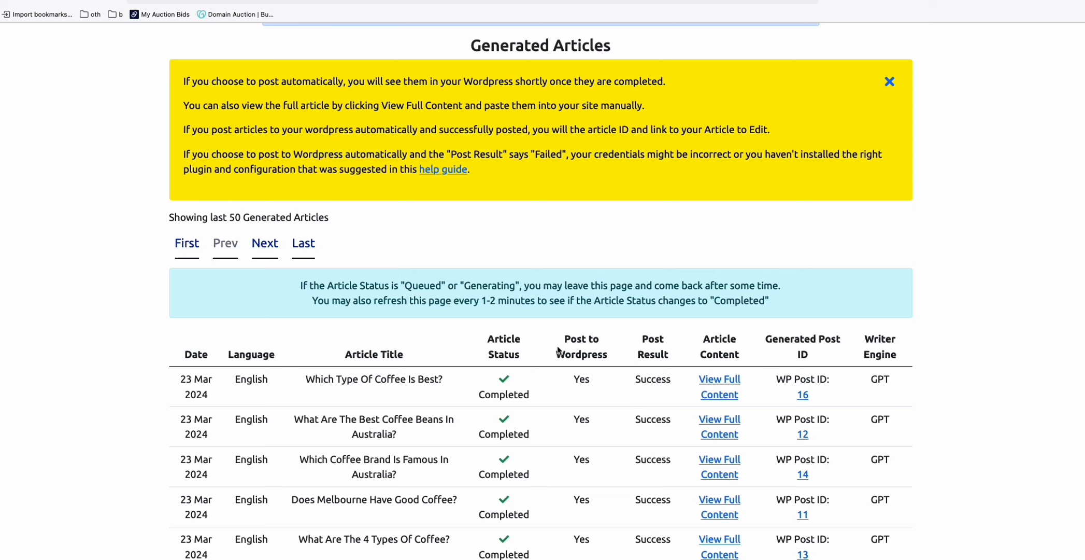
mouse_move(529, 391)
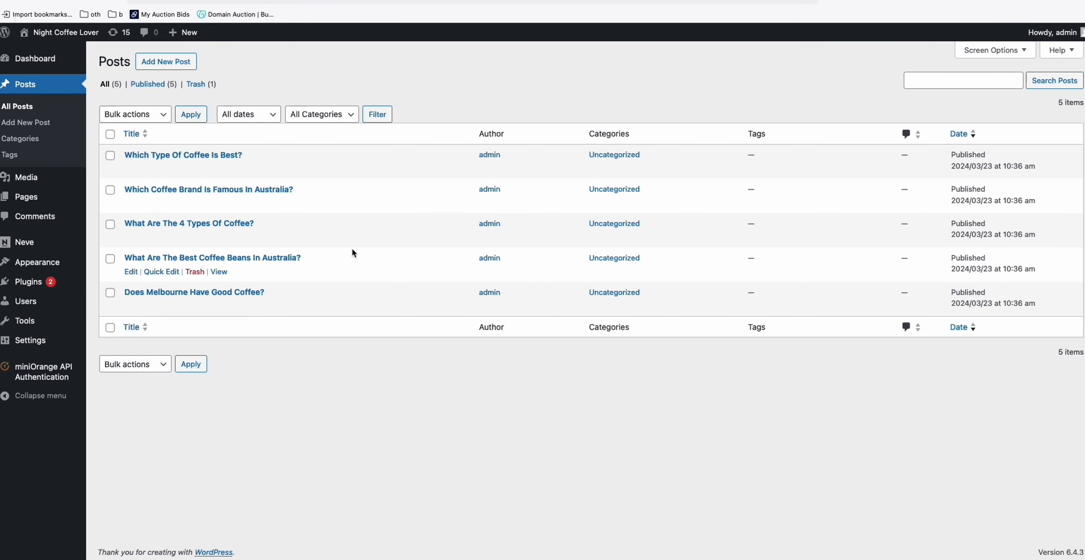
mouse_move(451, 457)
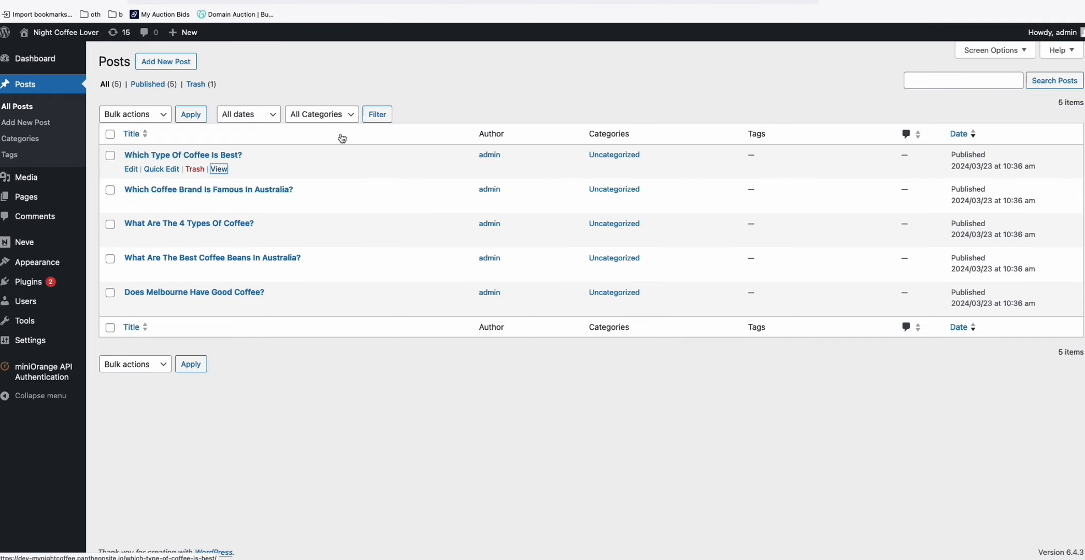
left_click(219, 169)
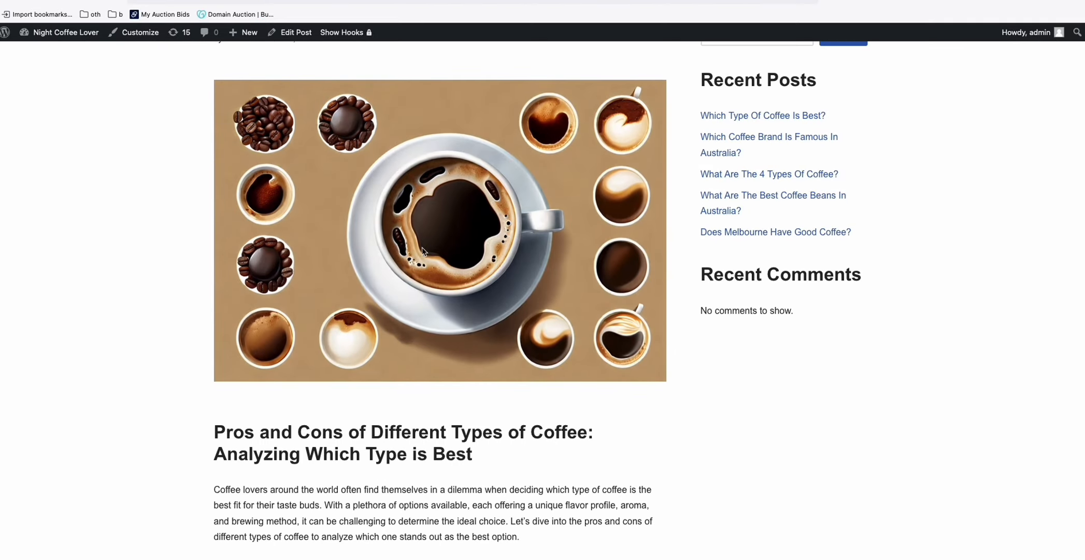
scroll("down", 3)
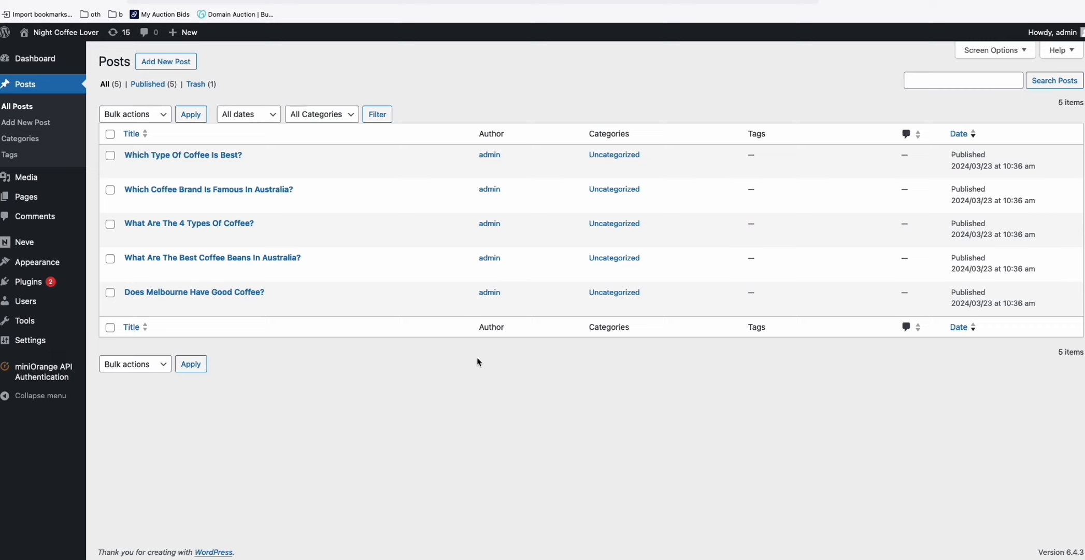
mouse_move(208, 189)
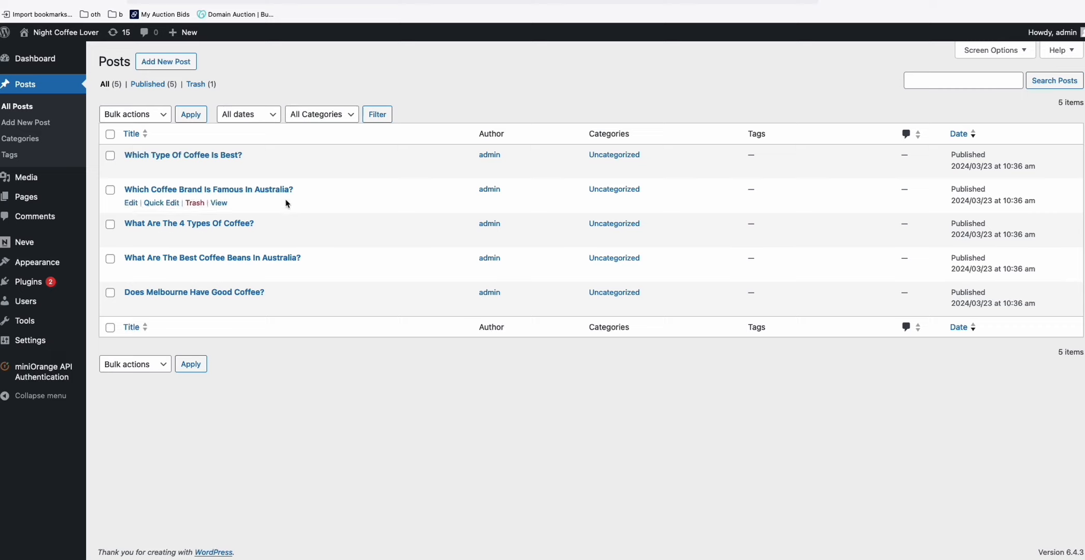
mouse_move(399, 94)
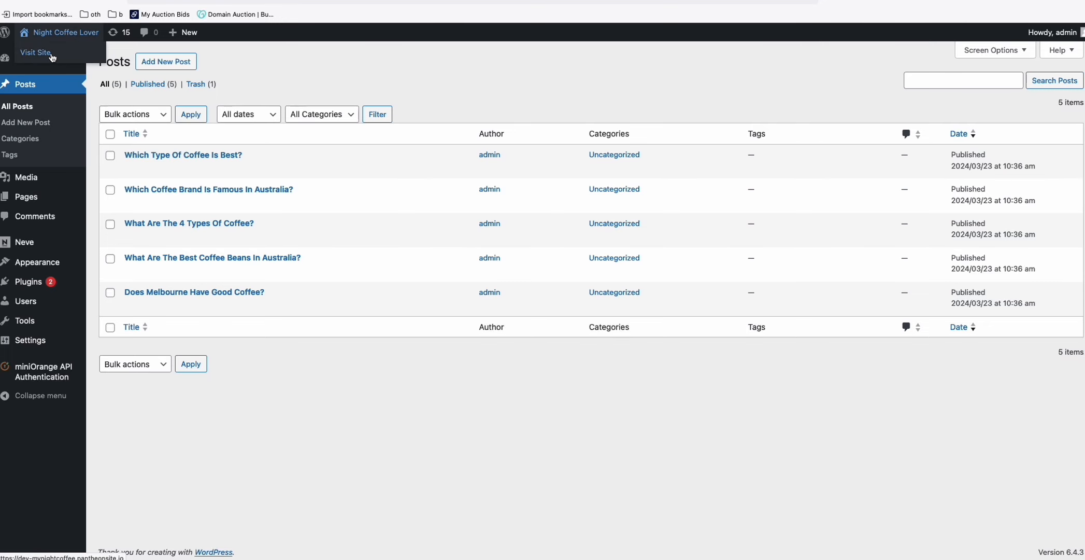
Visit the Night Coffee Lover front page from the admin bar
left_click(36, 52)
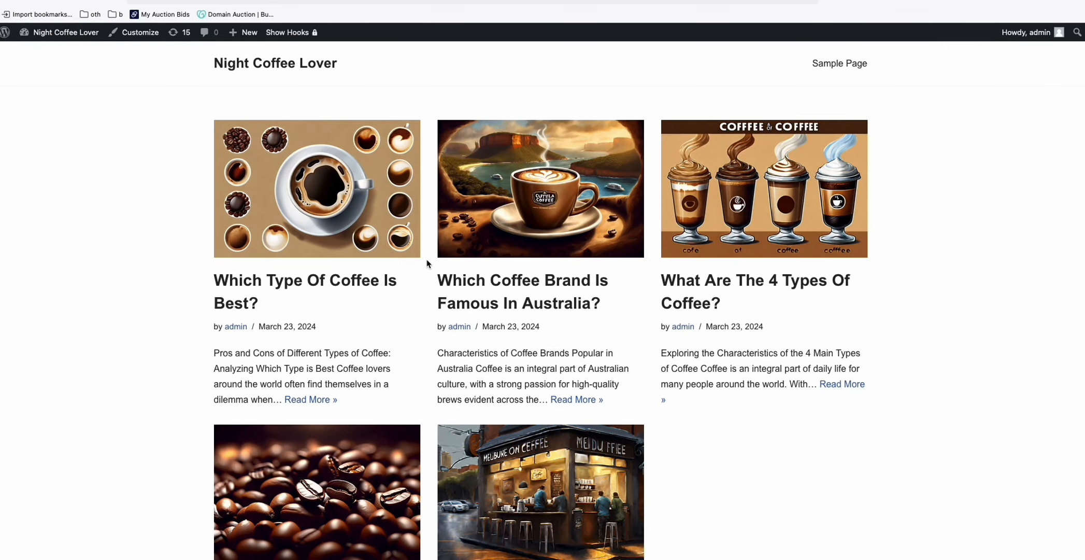
Scroll through the homepage's coffee posts with their featured images and excerpts
scroll("down", 3)
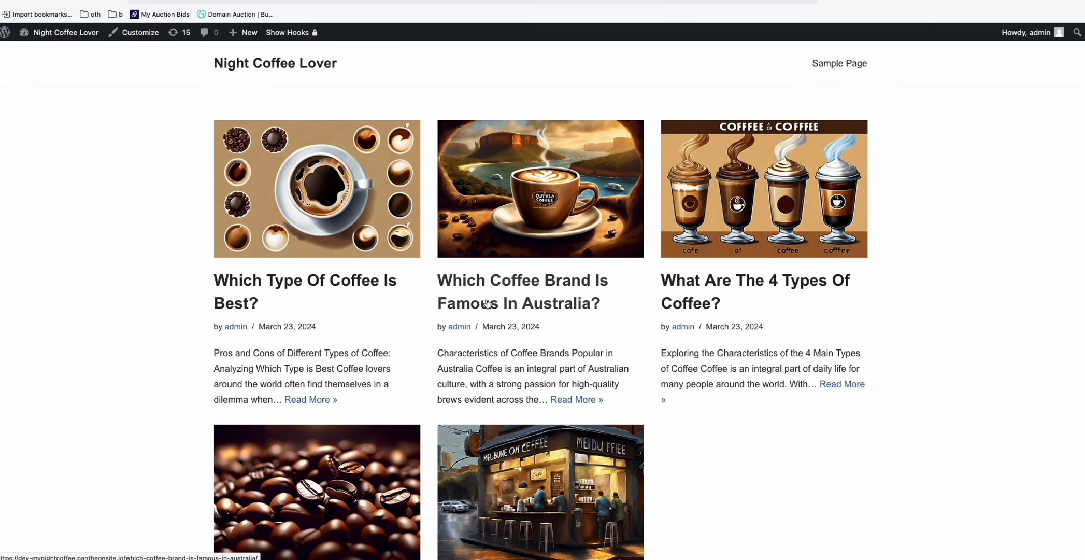
mouse_move(603, 342)
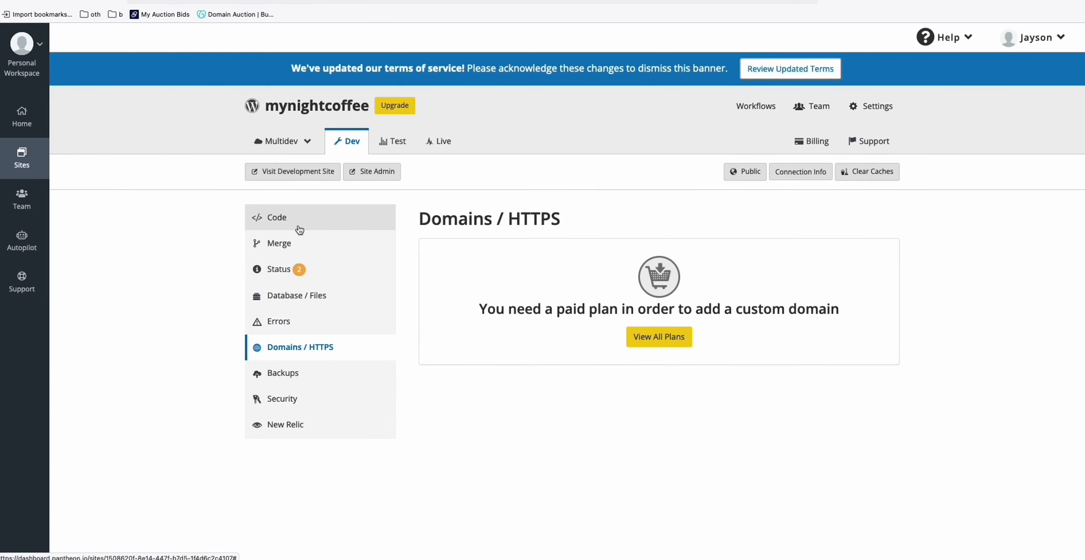
mouse_move(319, 249)
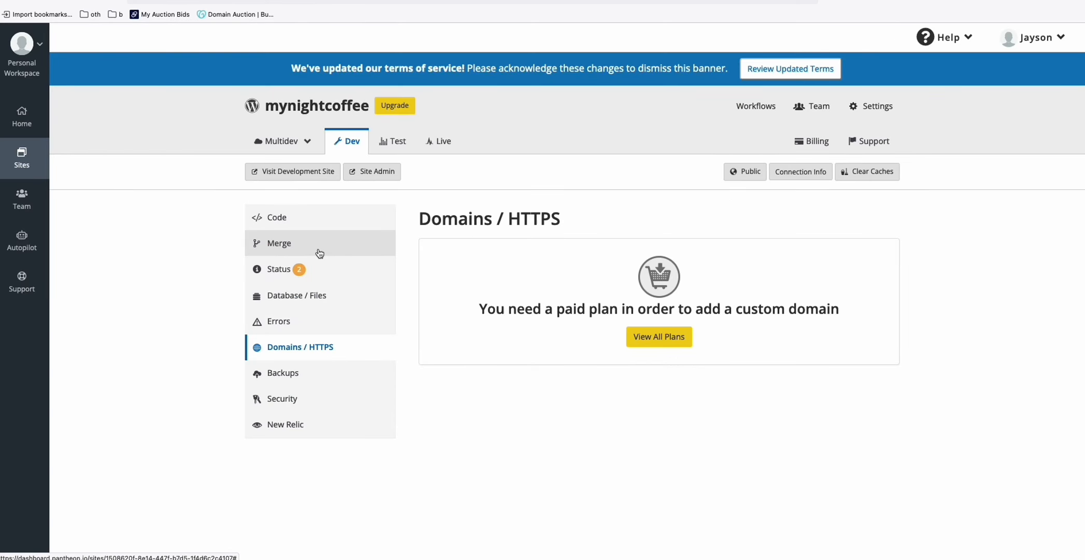